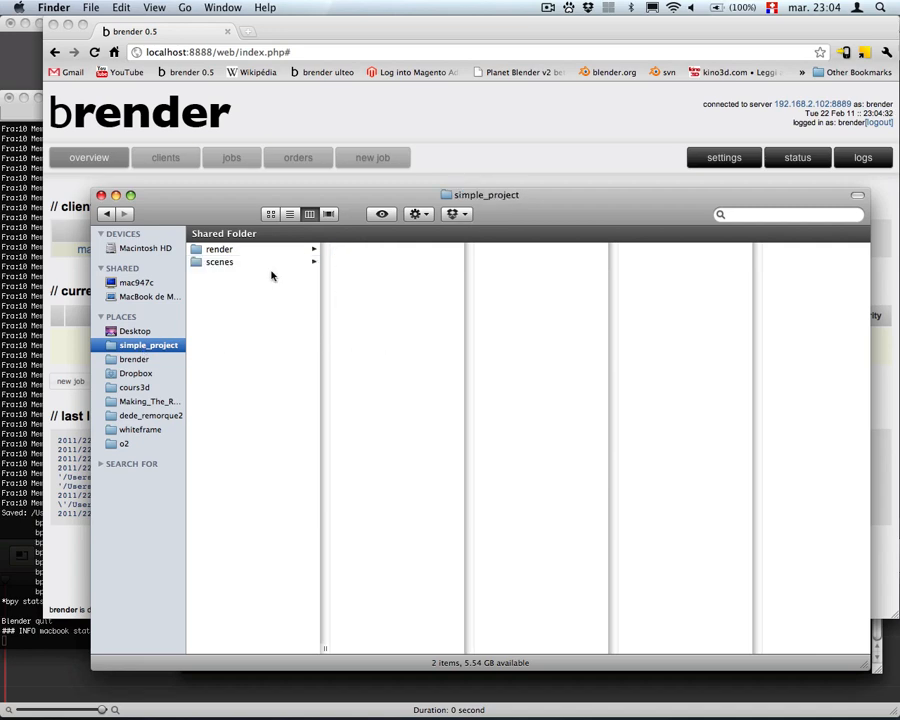
# - Browse simple_project's scenes folder and 02_space_folder in Finder, then return to the brender dashboard
pyautogui.click(216, 260)
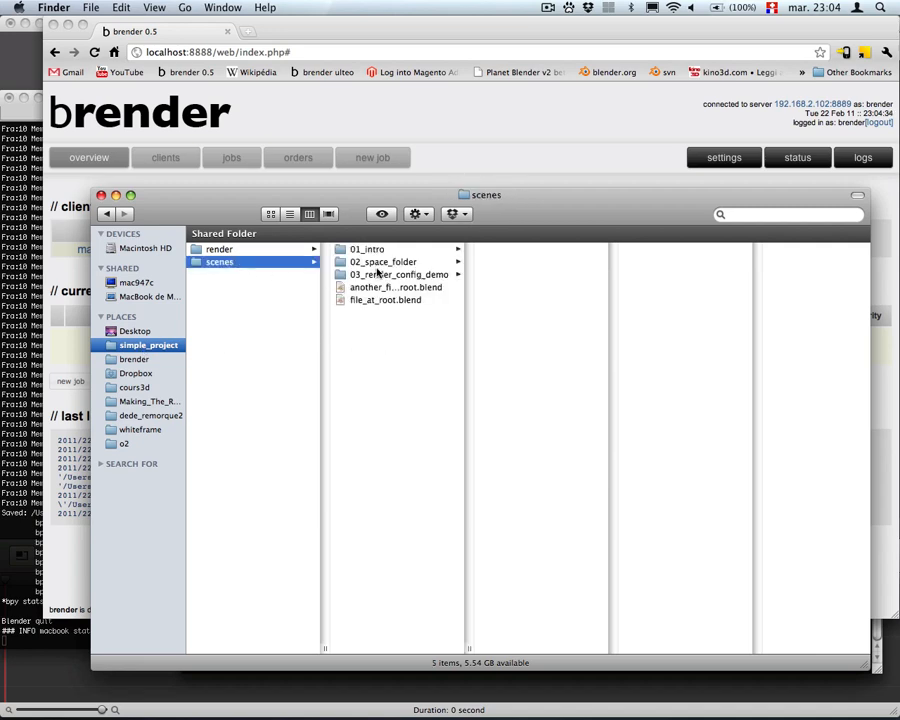
pyautogui.click(388, 260)
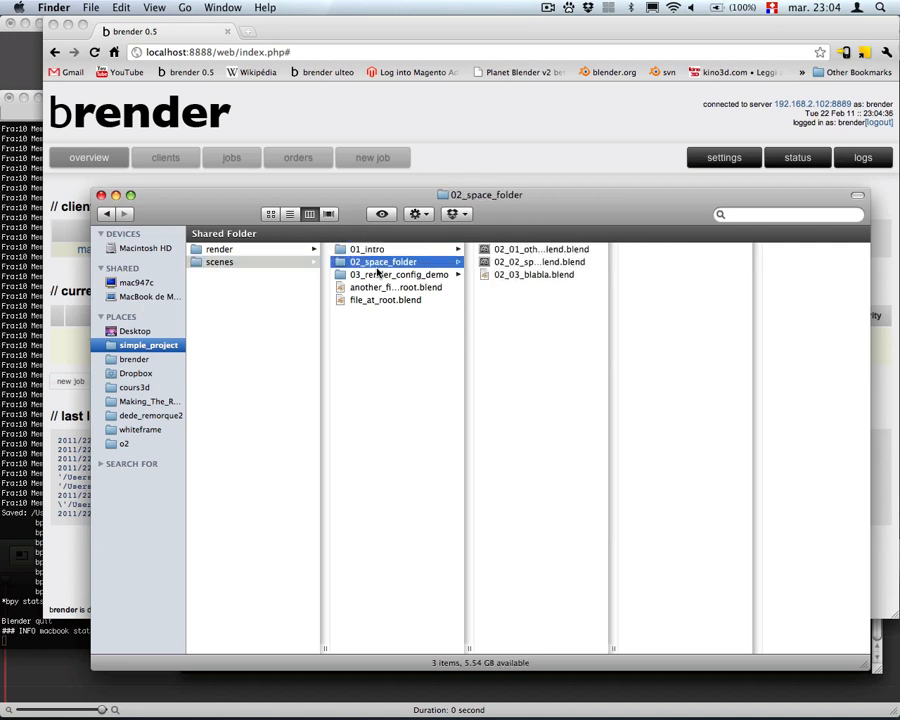
pyautogui.click(400, 274)
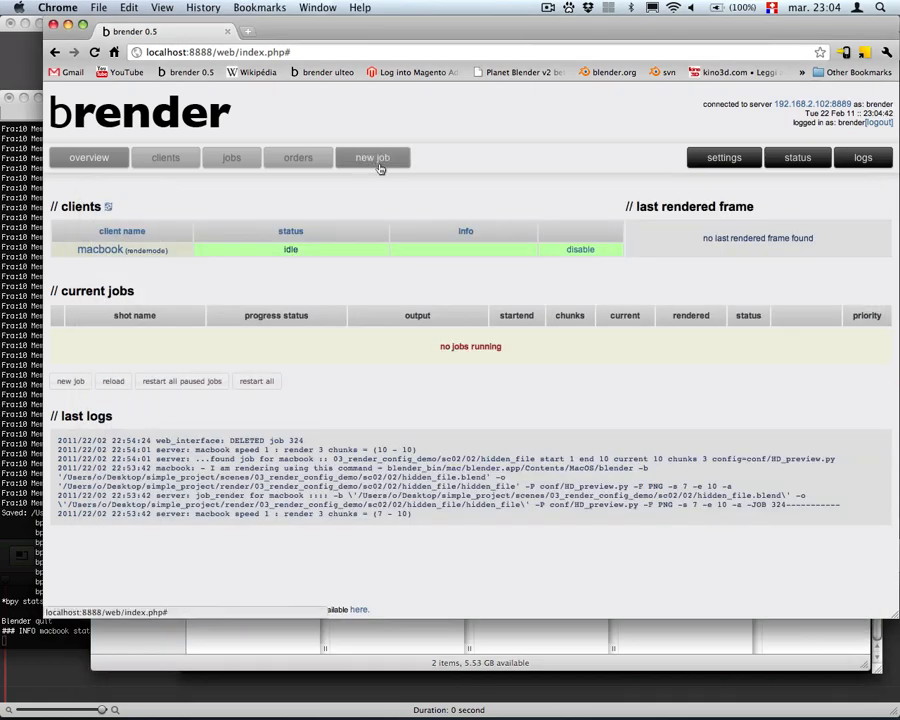
# - Start a new render job and review the scene and shot dropdowns, picking the scene
pyautogui.click(372, 156)
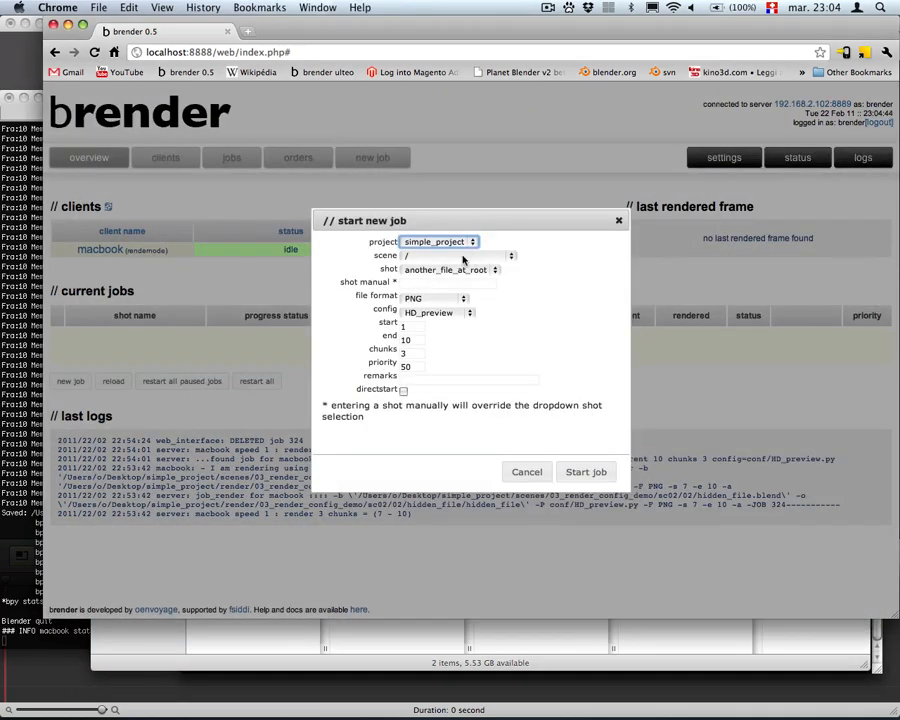
pyautogui.click(438, 256)
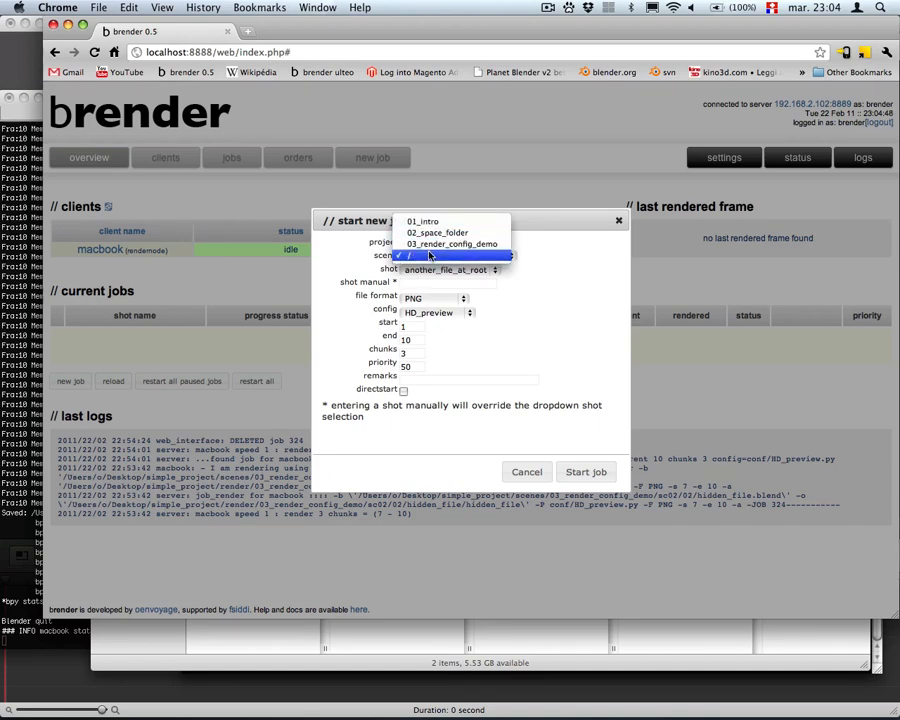
pyautogui.click(450, 256)
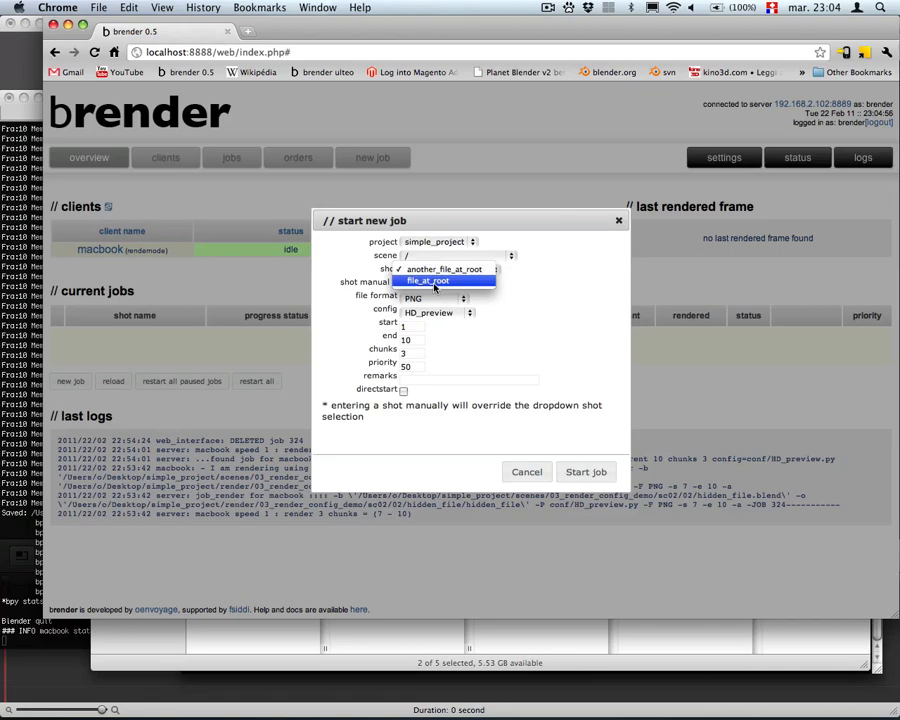
pyautogui.click(460, 256)
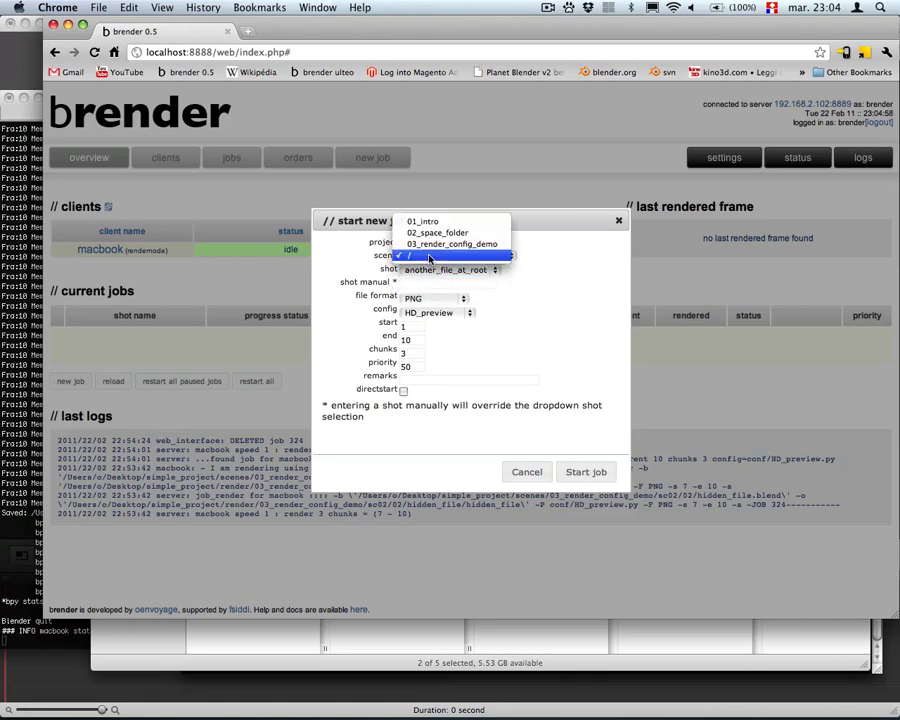
pyautogui.click(452, 244)
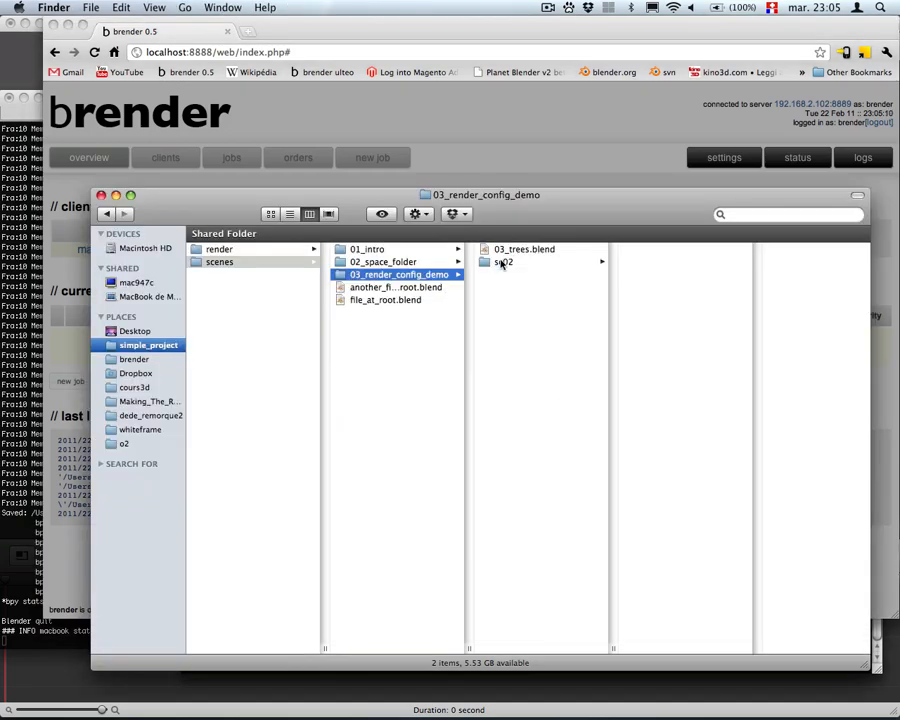
# - Locate hidden_file.blend inside 03_render_config_demo/sc02/02, then return to the new job form
pyautogui.click(498, 262)
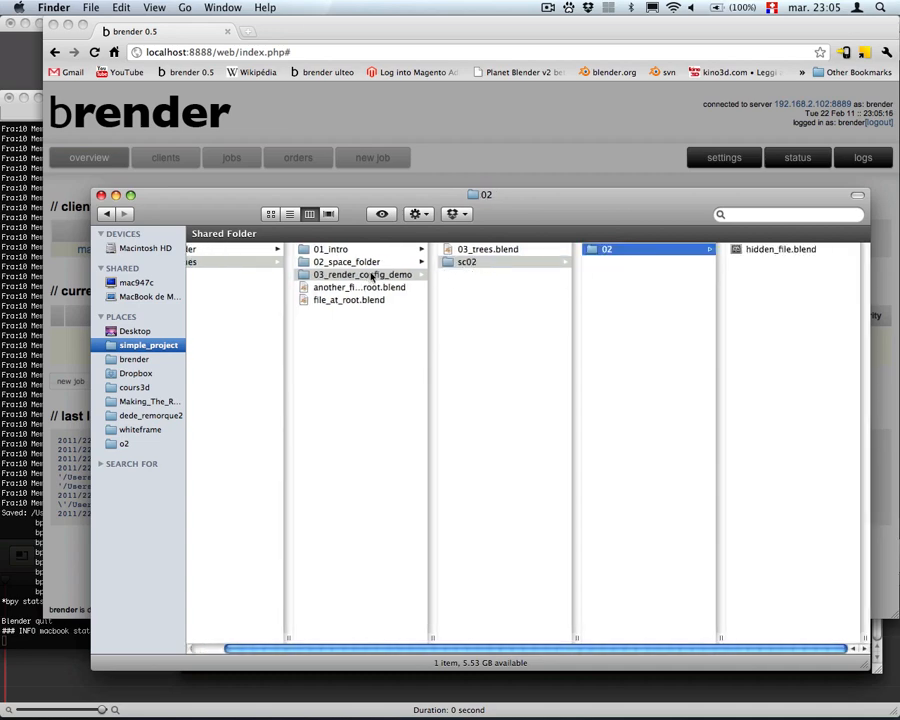
pyautogui.click(780, 252)
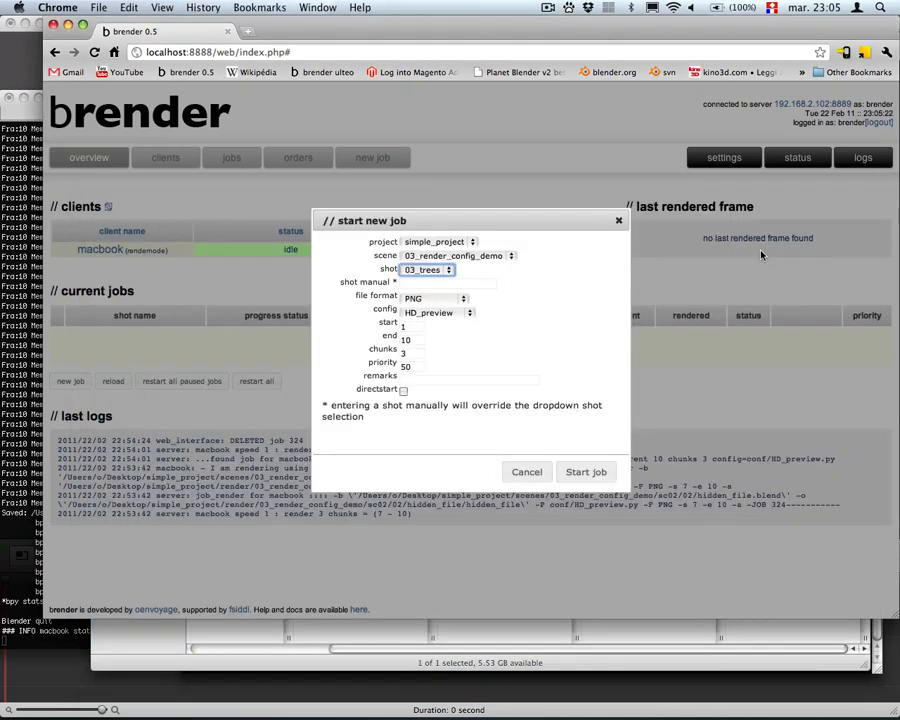
# - Submit a job for manual shot sc02/02/hidden_file with shot 03_trees and end frame 10
pyautogui.write('sd')
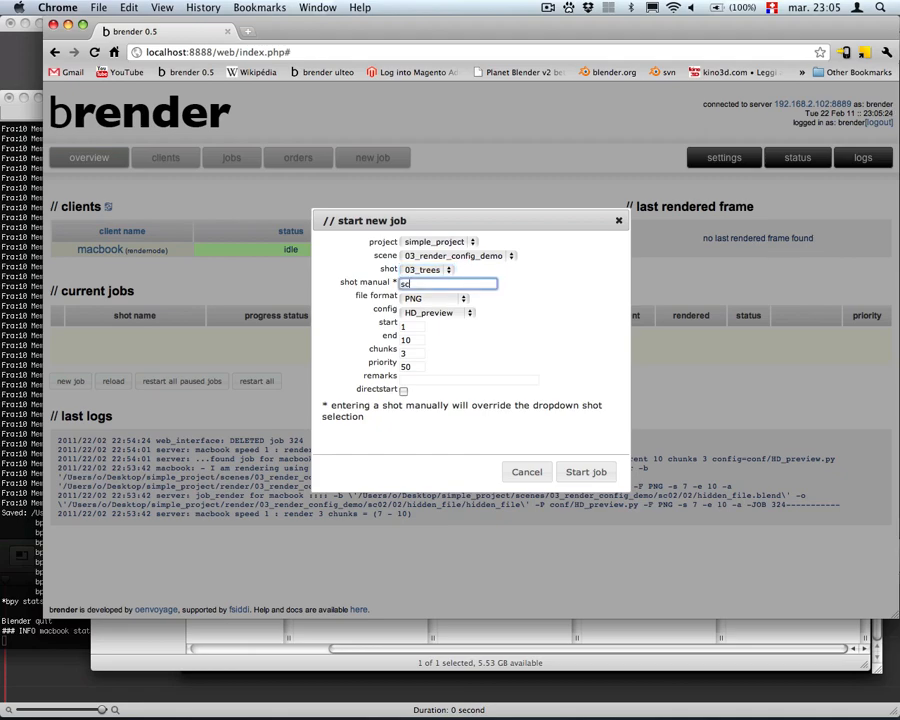
pyautogui.write('sc02/02/hidden_file')
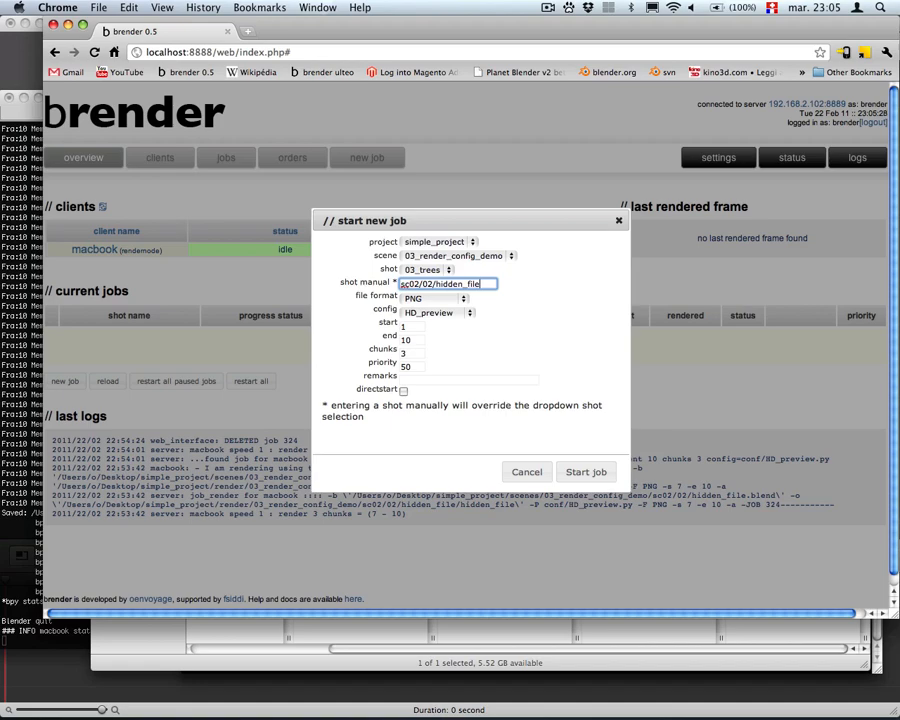
pyautogui.moveTo(760, 256)
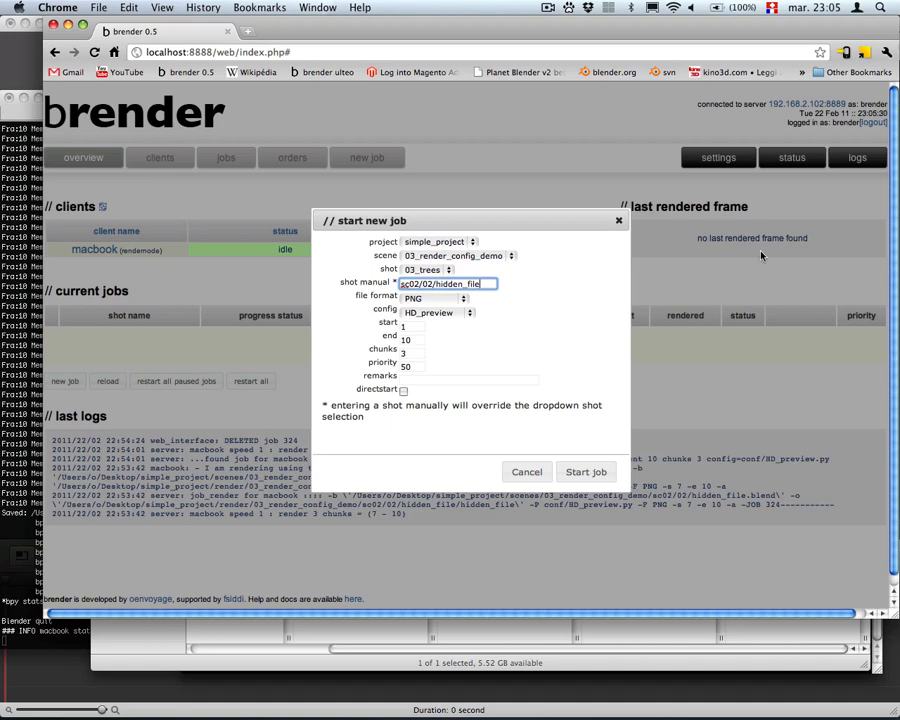
pyautogui.click(424, 268)
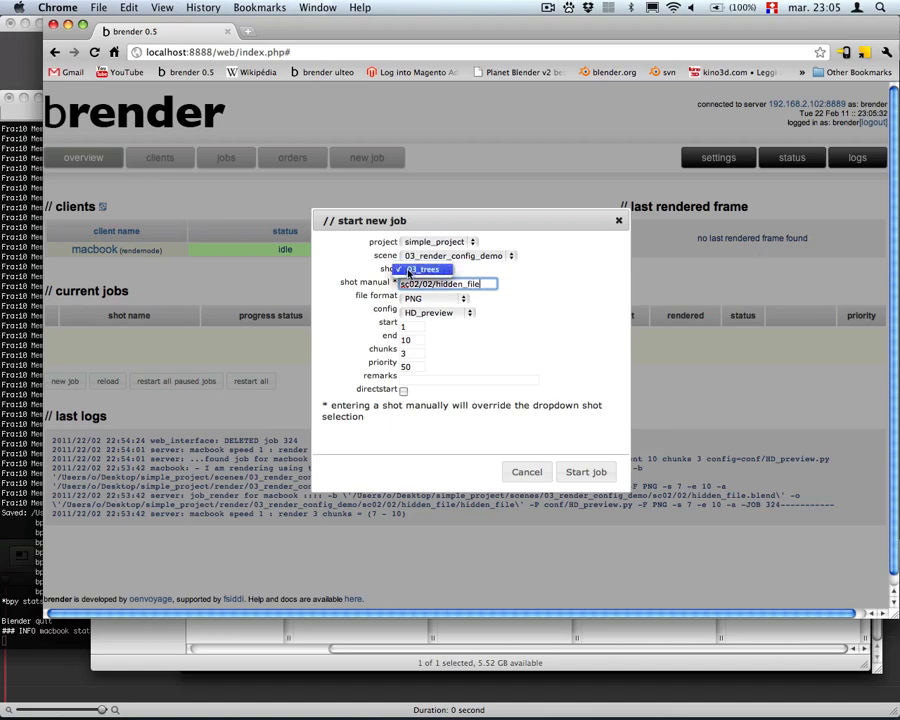
pyautogui.click(422, 268)
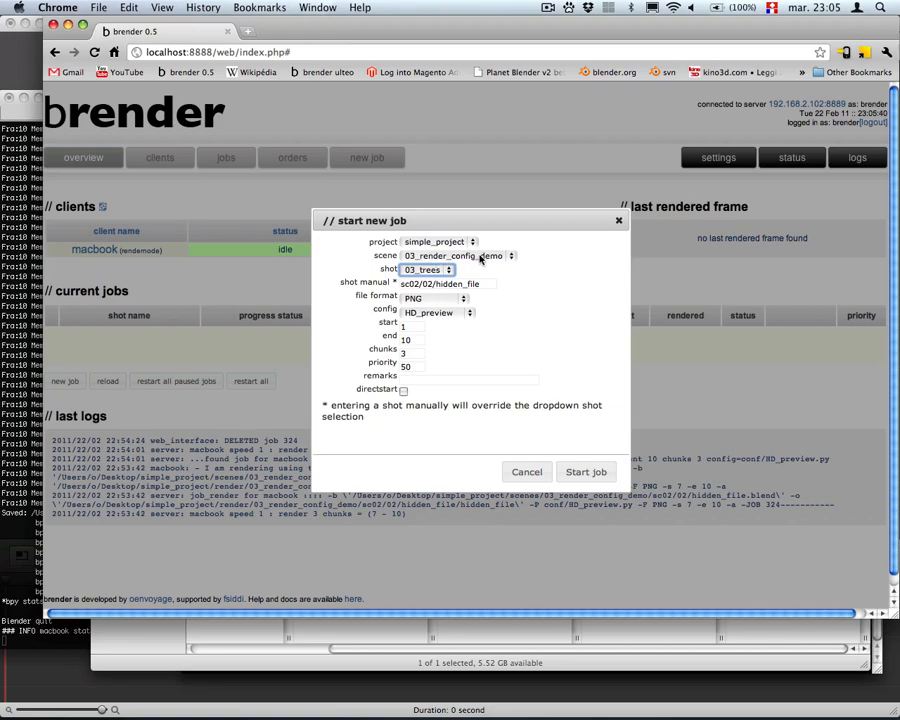
pyautogui.click(444, 284)
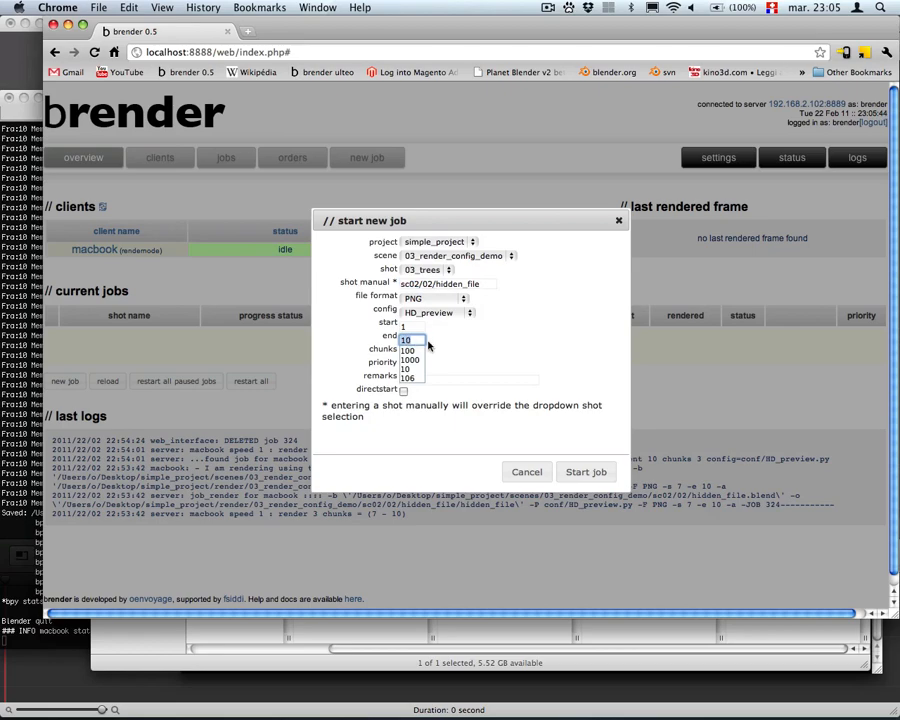
pyautogui.click(404, 340)
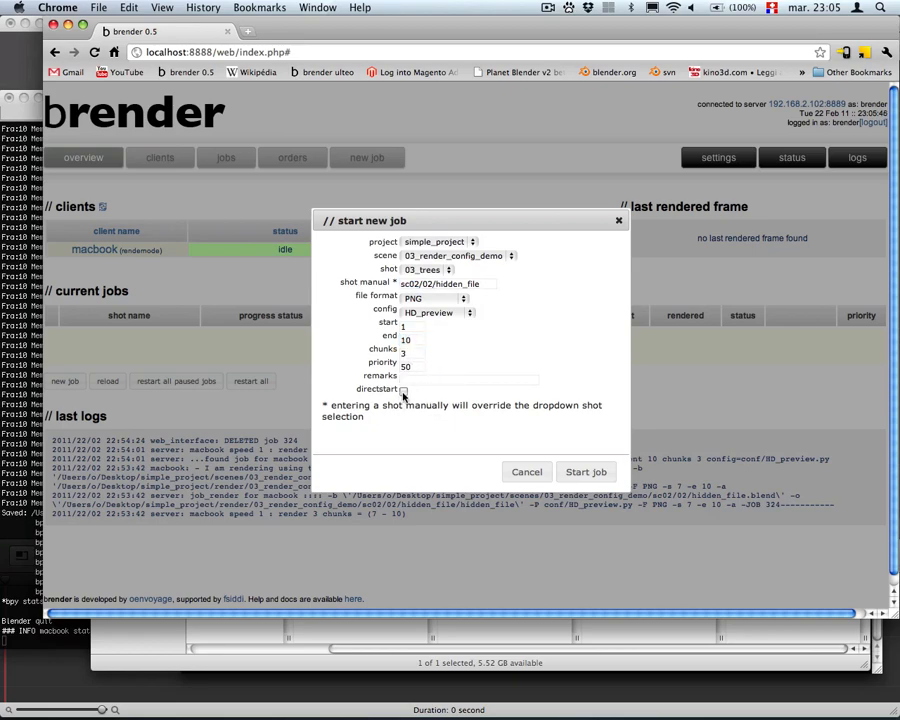
pyautogui.click(584, 472)
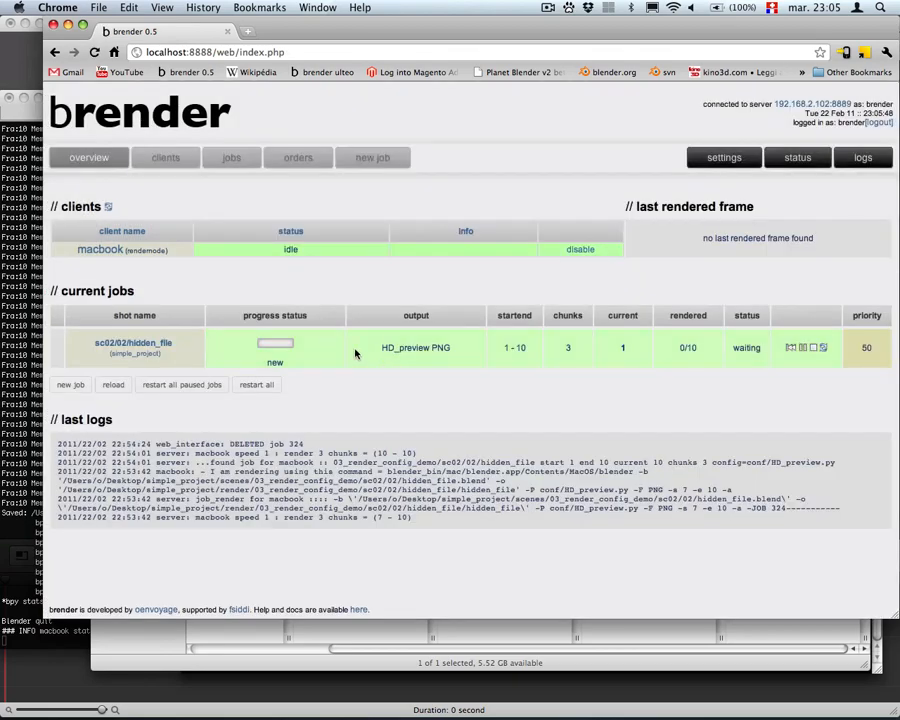
# - Check the hidden_file job rendering on the macbook client, then switch to Finder
pyautogui.click(88, 156)
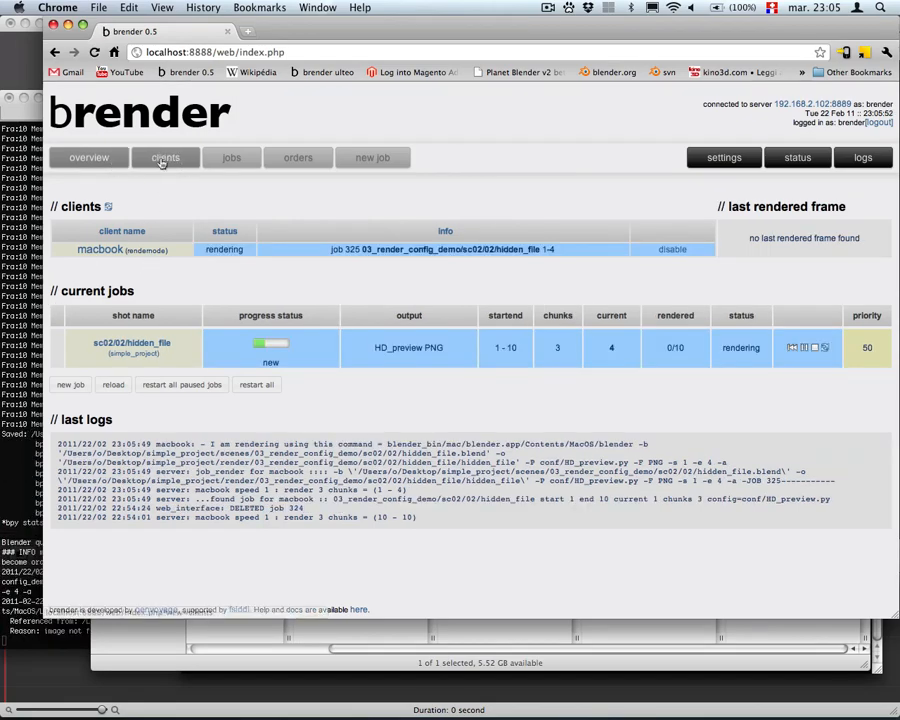
pyautogui.click(88, 156)
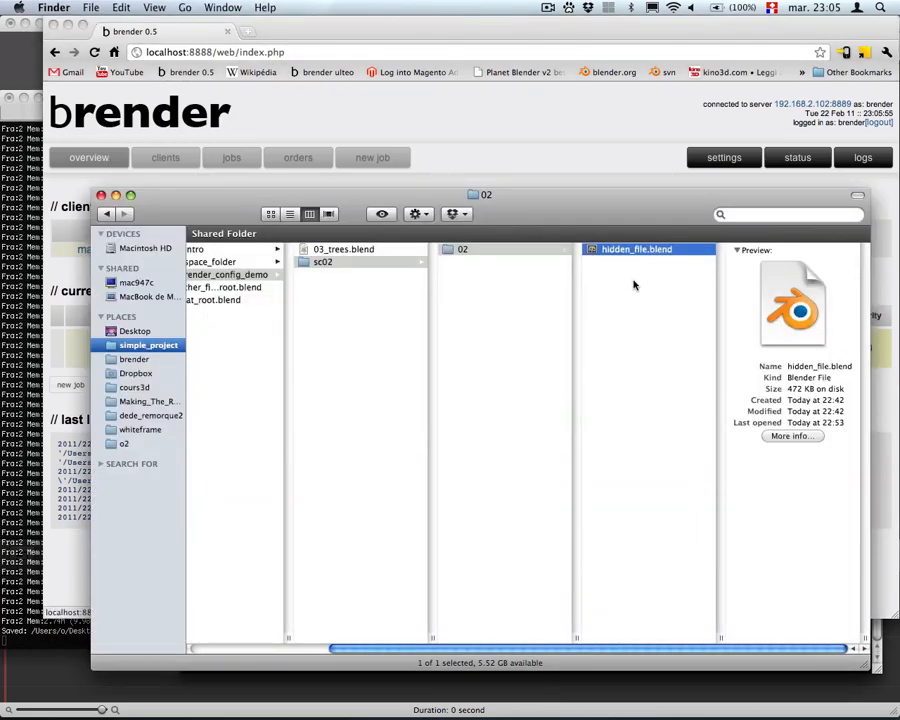
# - Open hidden_file.blend in Blender to see its cubes, then switch back to the brender dashboard
pyautogui.doubleClick(636, 248)
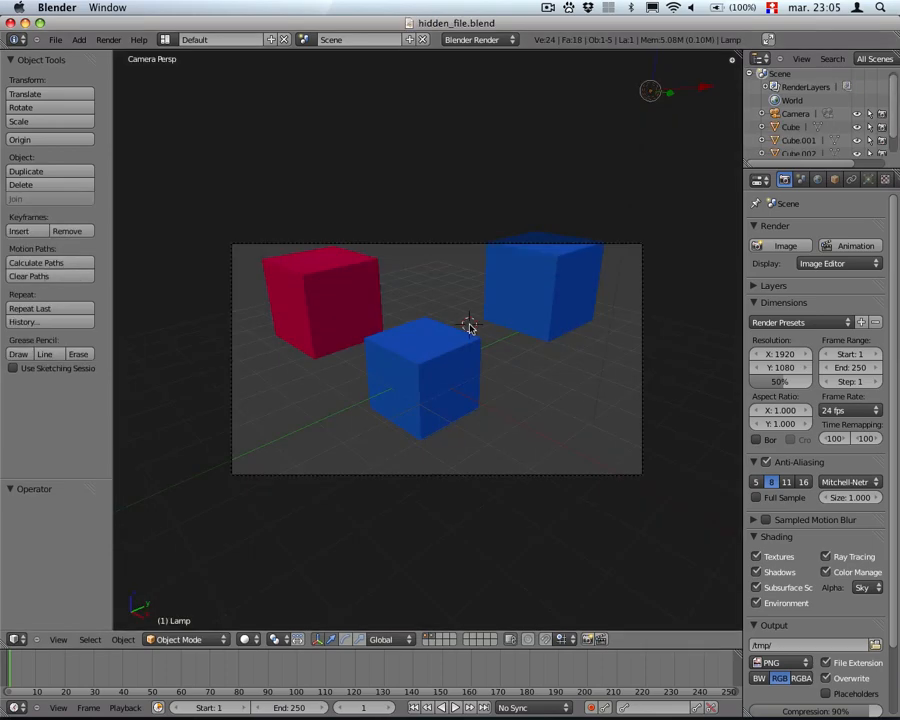
pyautogui.press('cmd+tab')
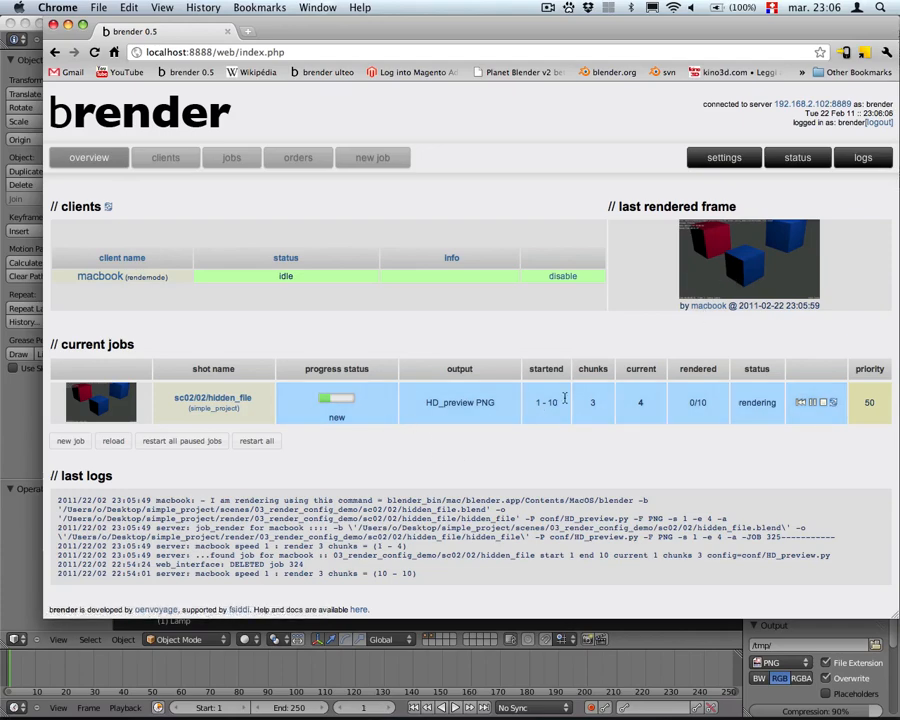
pyautogui.moveTo(708, 268)
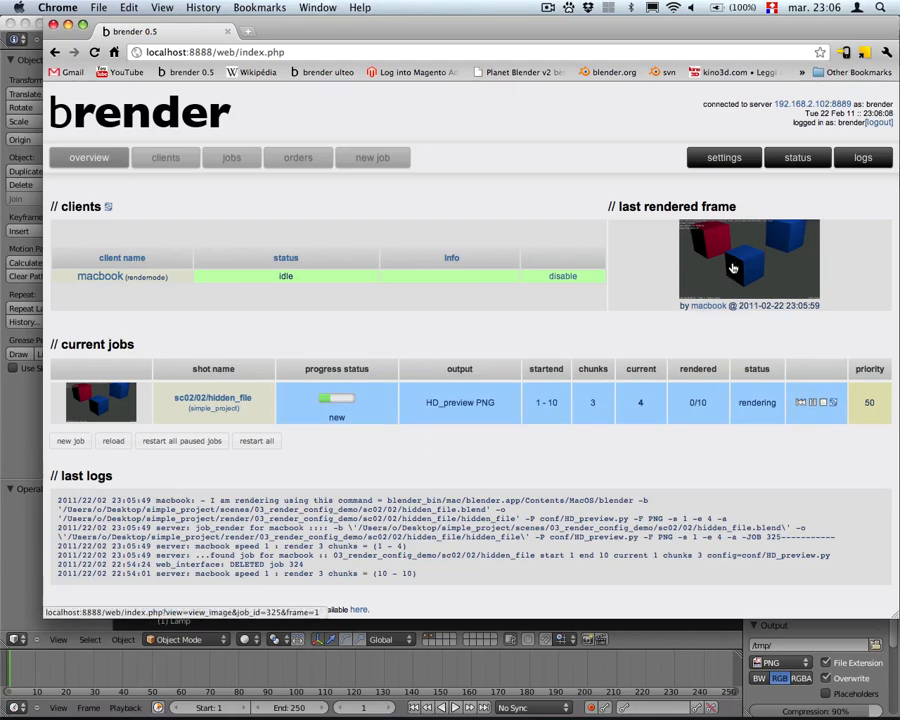
# - View the cube scene's last rendered frame in brender
pyautogui.click(736, 268)
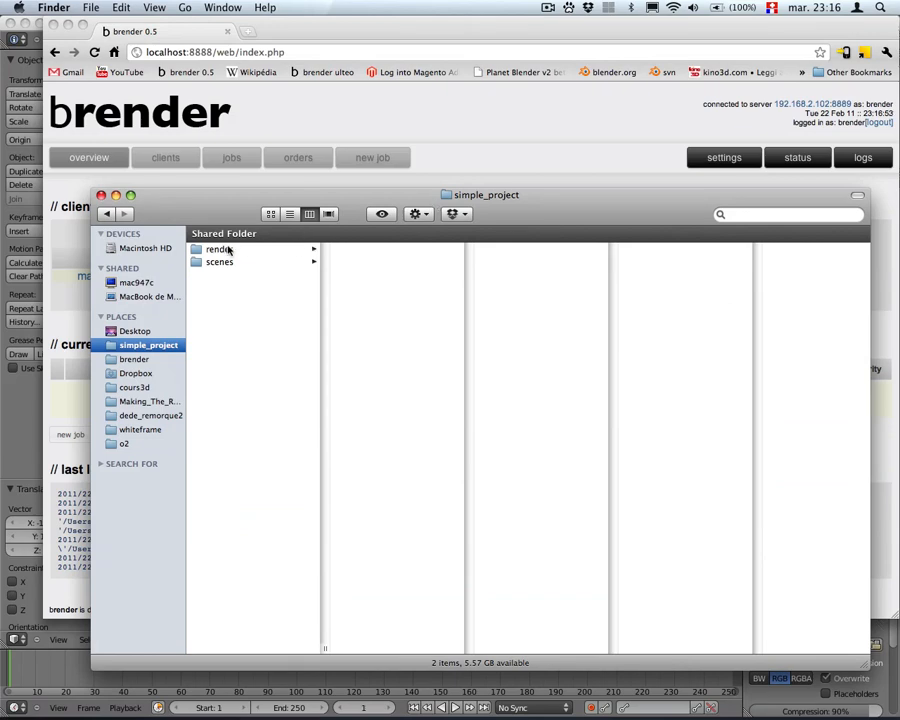
# - Browse to 03_render_config_demo/02 in Finder and open hidden_file.blend in Blender
pyautogui.click(220, 260)
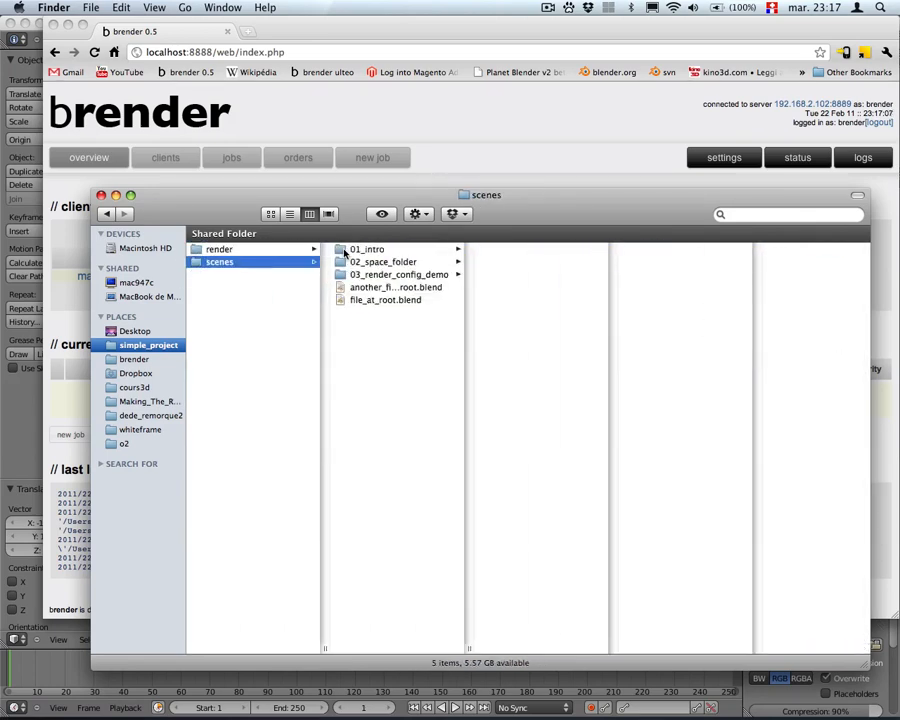
pyautogui.click(396, 288)
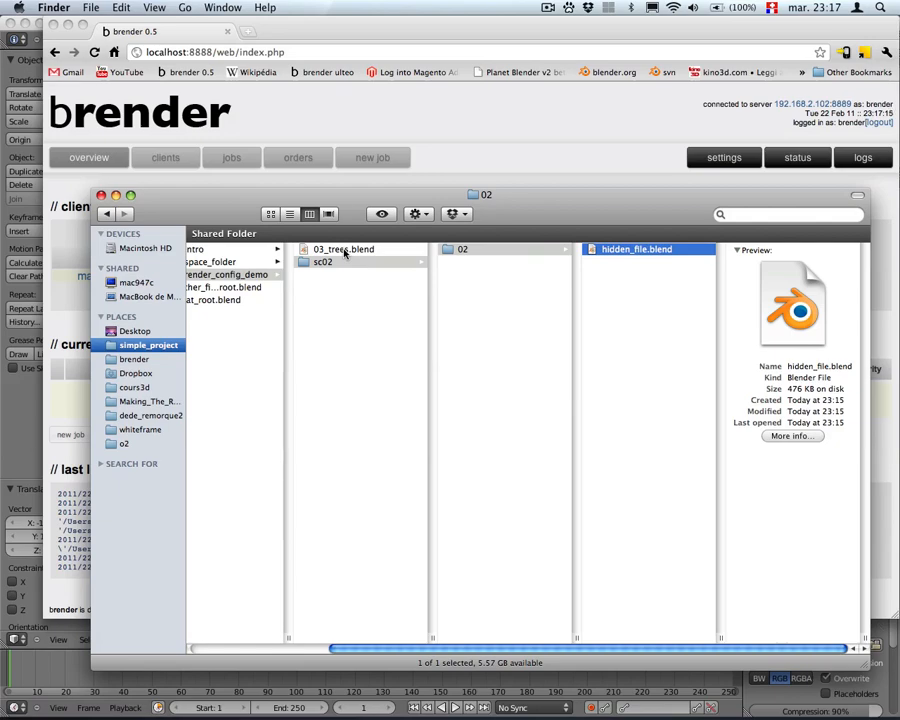
pyautogui.doubleClick(636, 248)
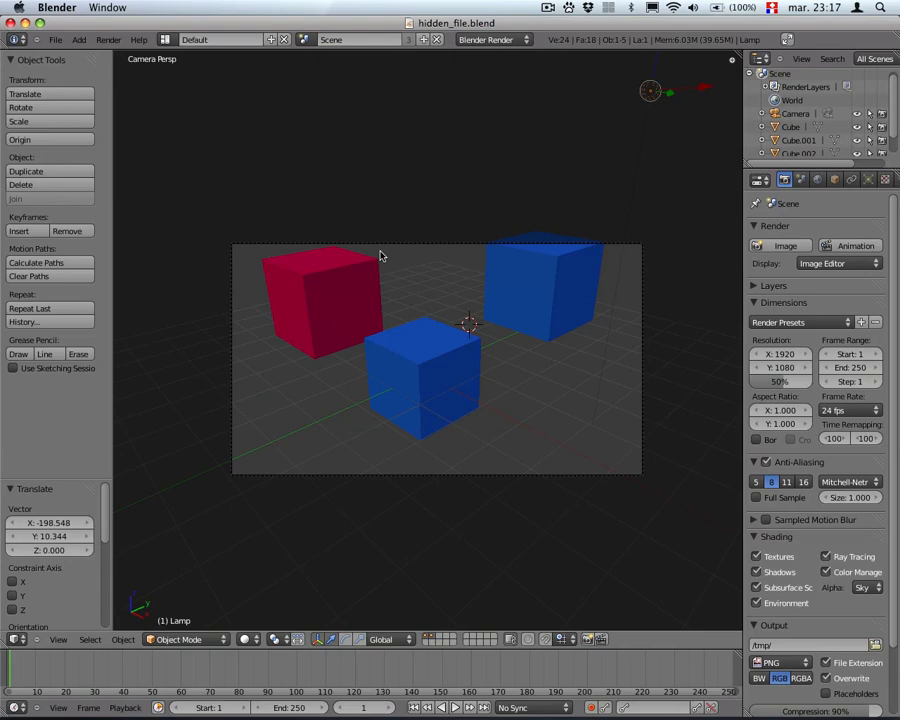
# - Switch Blender to the Compositing layout and add a File Output node
pyautogui.click(164, 40)
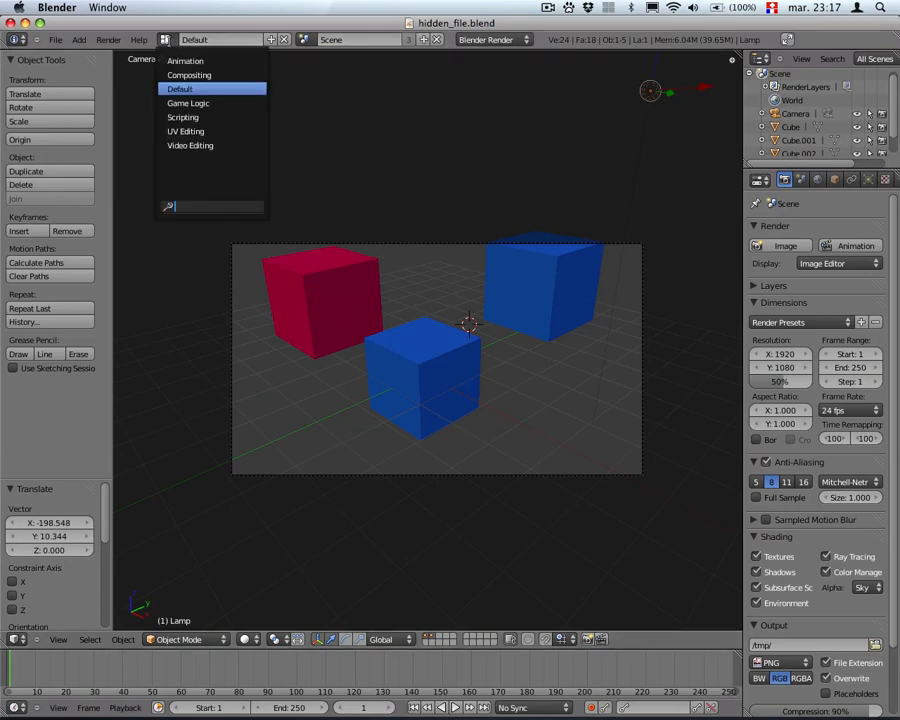
pyautogui.click(200, 76)
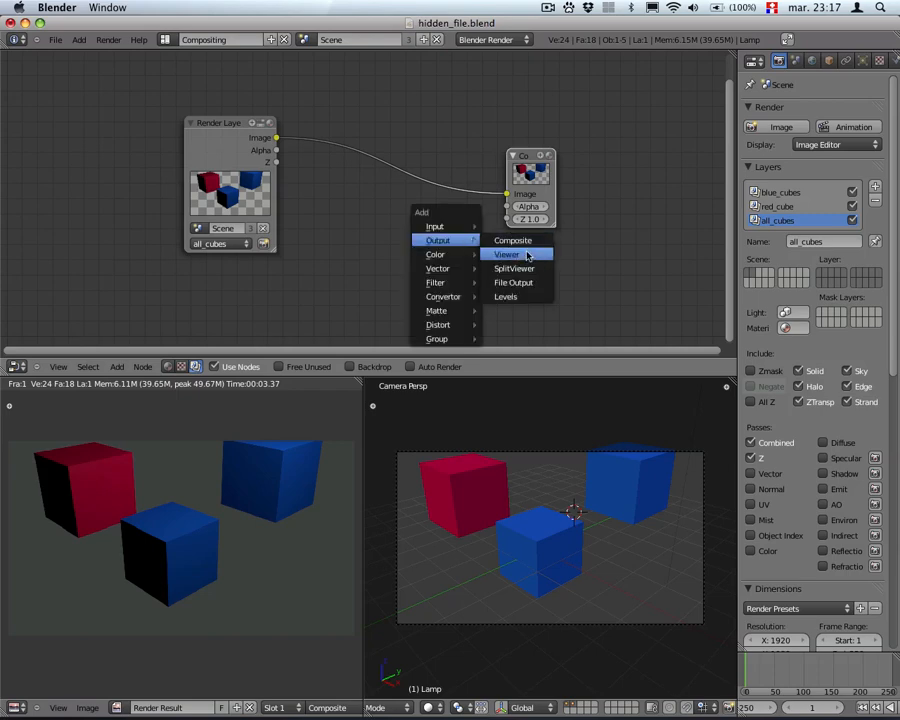
pyautogui.click(520, 282)
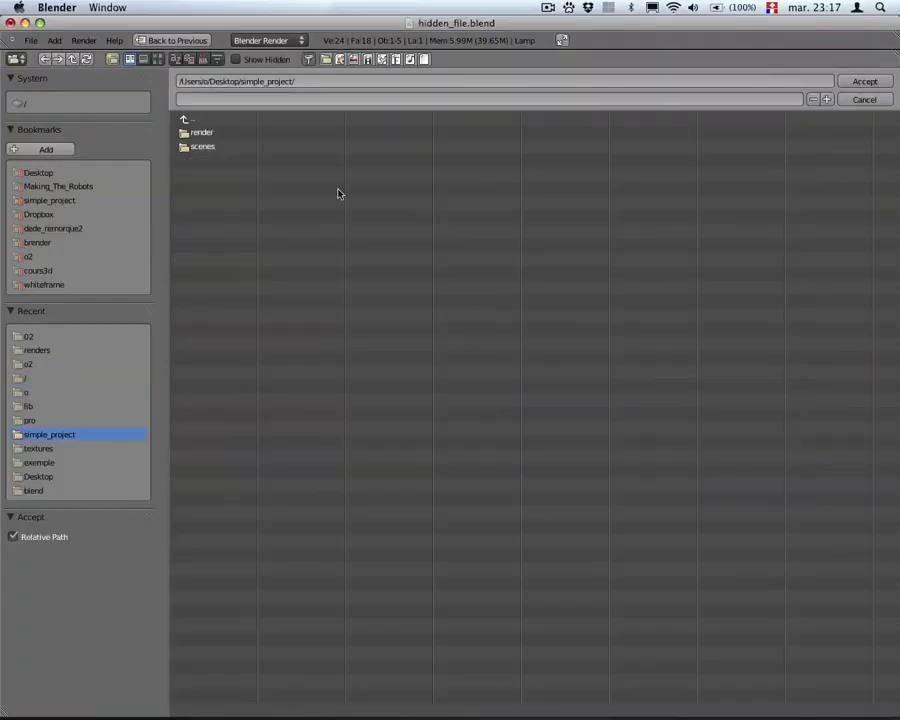
# - Create a renders_here folder inside 02 and set it as the output location with file name 'whatever'
pyautogui.doubleClick(202, 146)
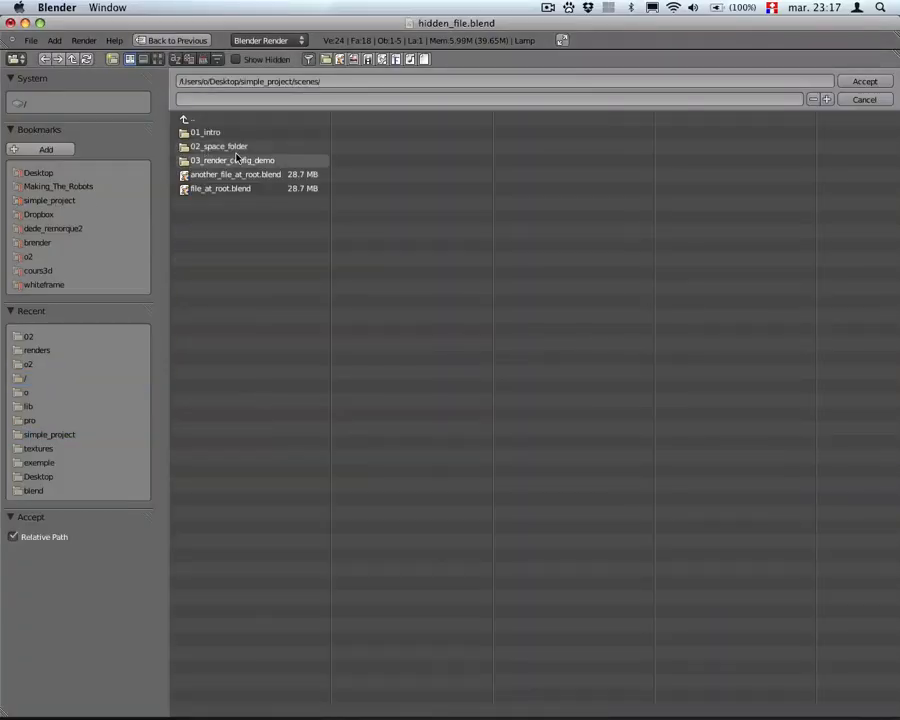
pyautogui.doubleClick(232, 160)
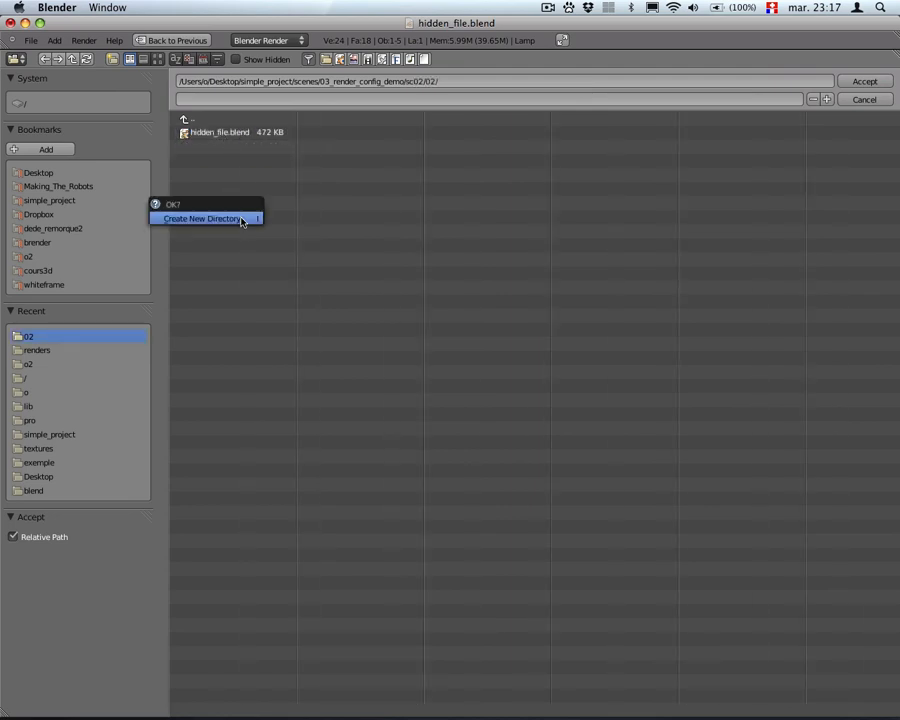
pyautogui.click(200, 218)
pyautogui.write('renders_here')
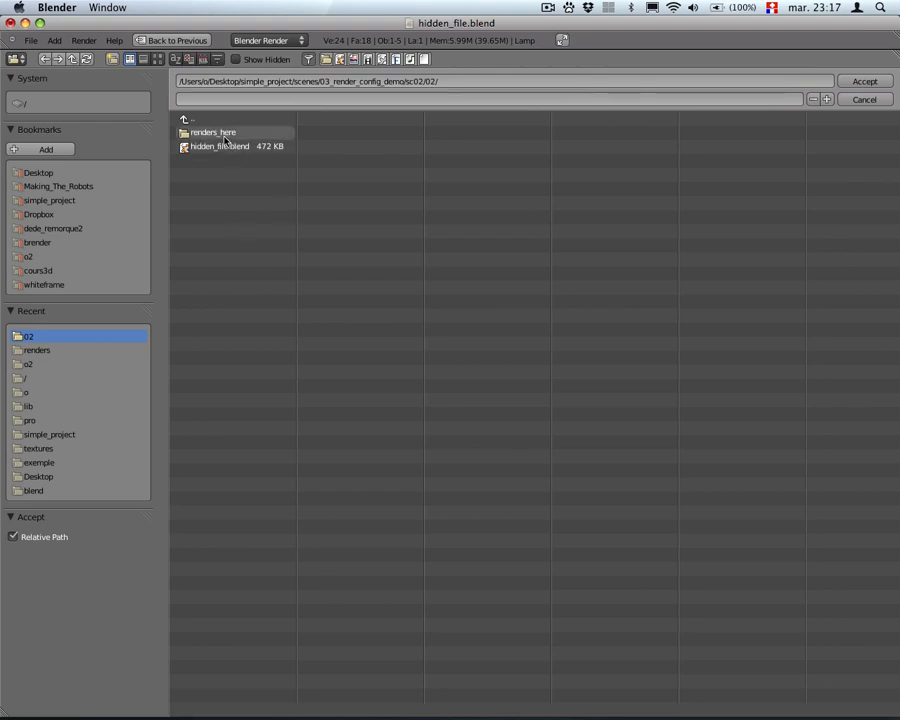
pyautogui.doubleClick(212, 132)
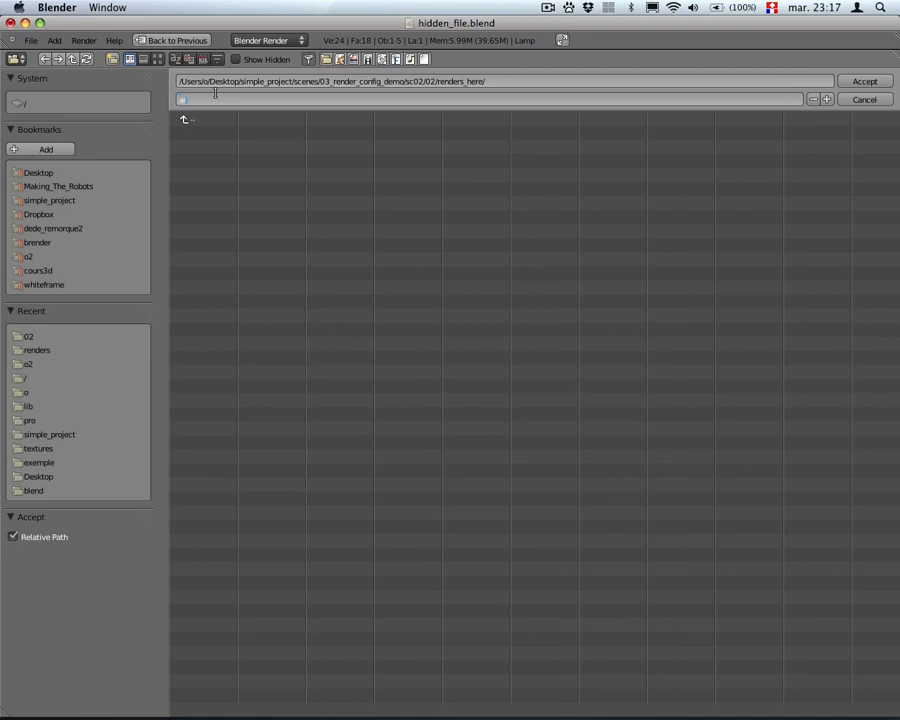
pyautogui.write('whatever')
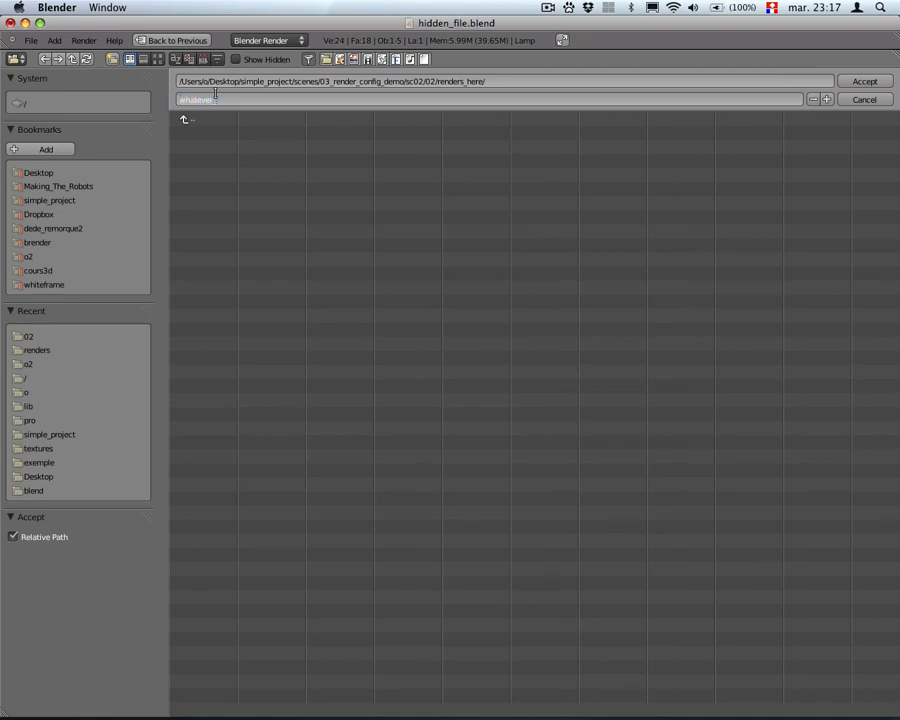
pyautogui.click(860, 80)
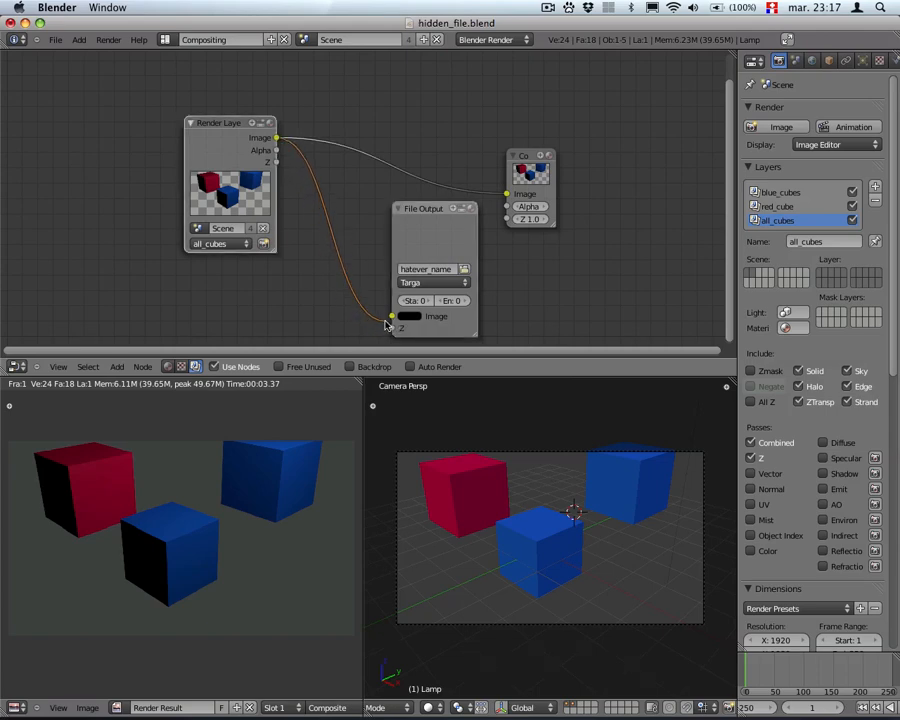
# - Switch the File Output node's image format from Targa to PNG
pyautogui.click(424, 282)
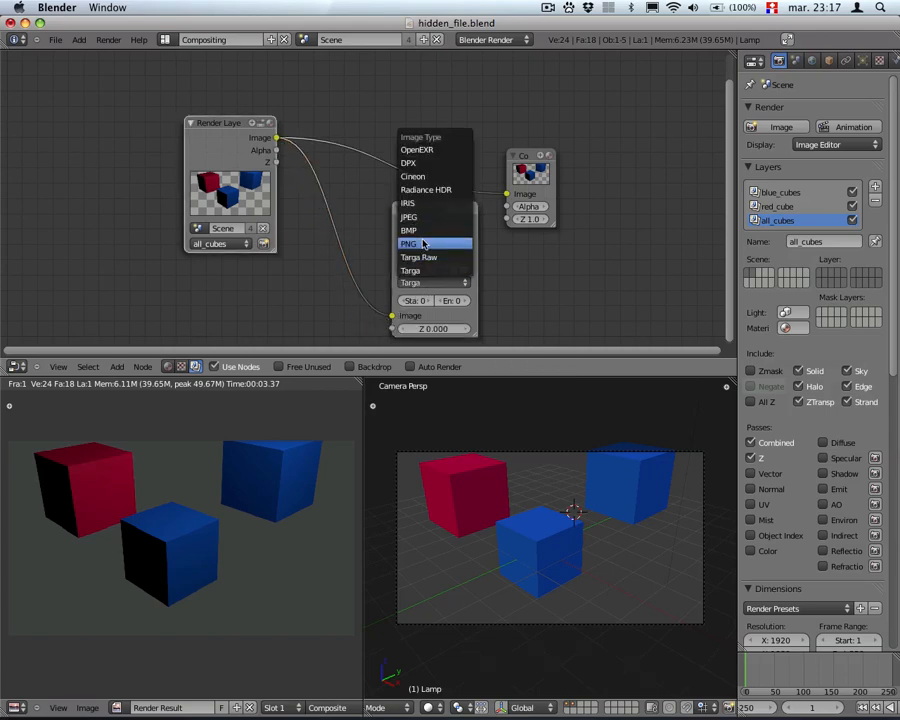
pyautogui.click(412, 244)
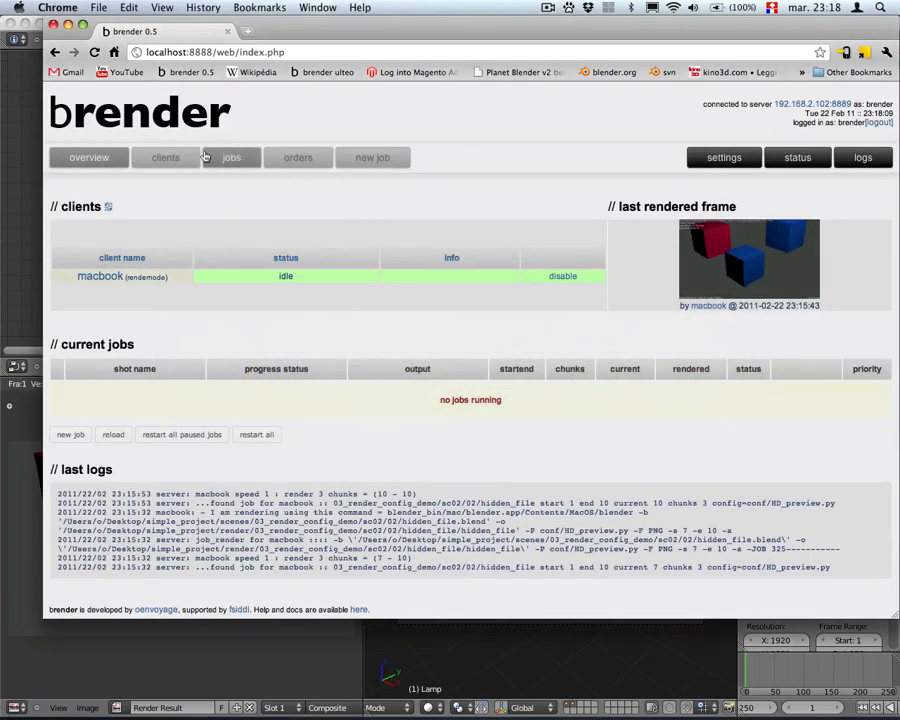
# - Check the hidden_file job row in brender's jobs list, 10 of 10 frames rendered
pyautogui.click(232, 156)
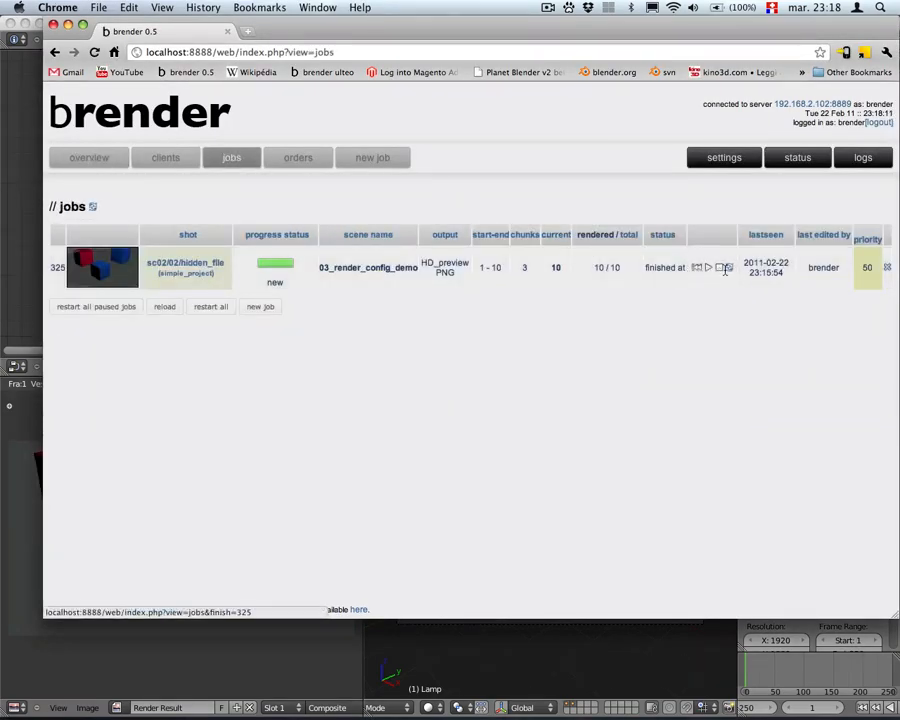
pyautogui.click(726, 268)
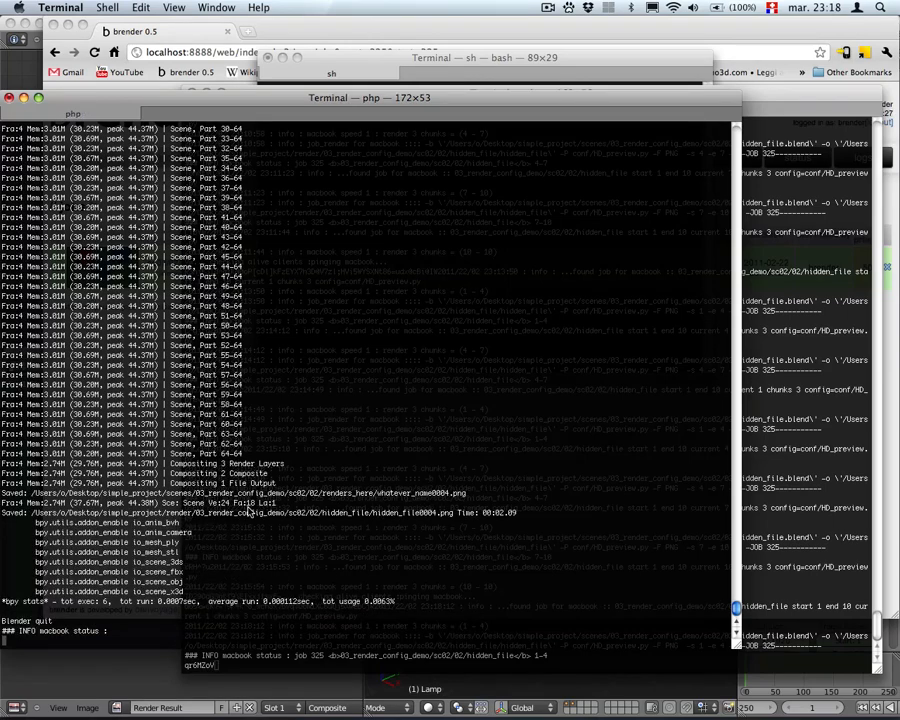
# - Inspect the rendered PNG frames in Finder's renders_here folder, then return to Blender
pyautogui.press('Cmd+Tab')
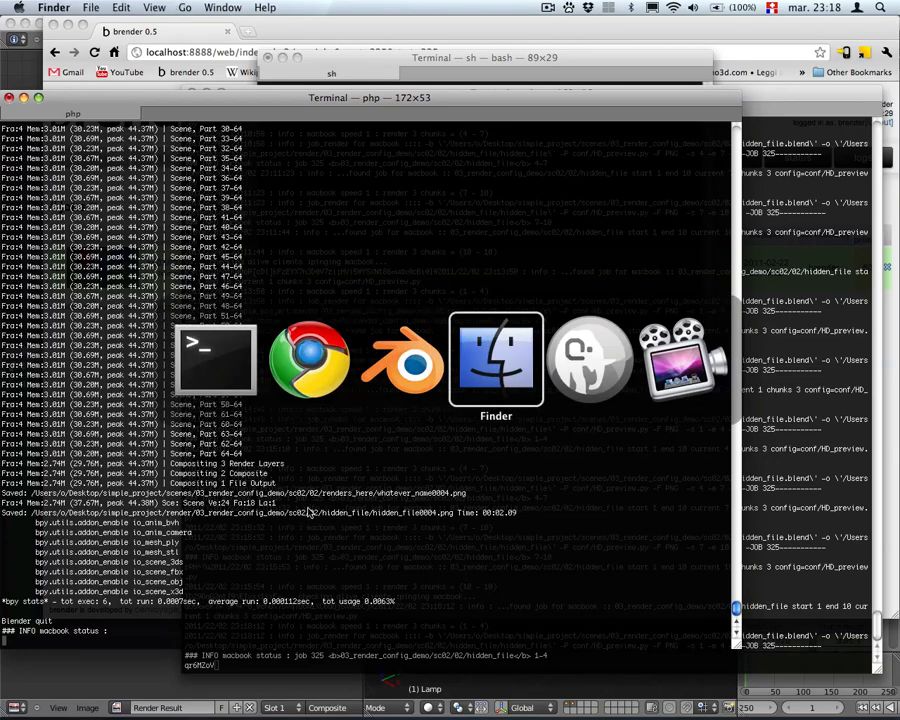
pyautogui.click(496, 360)
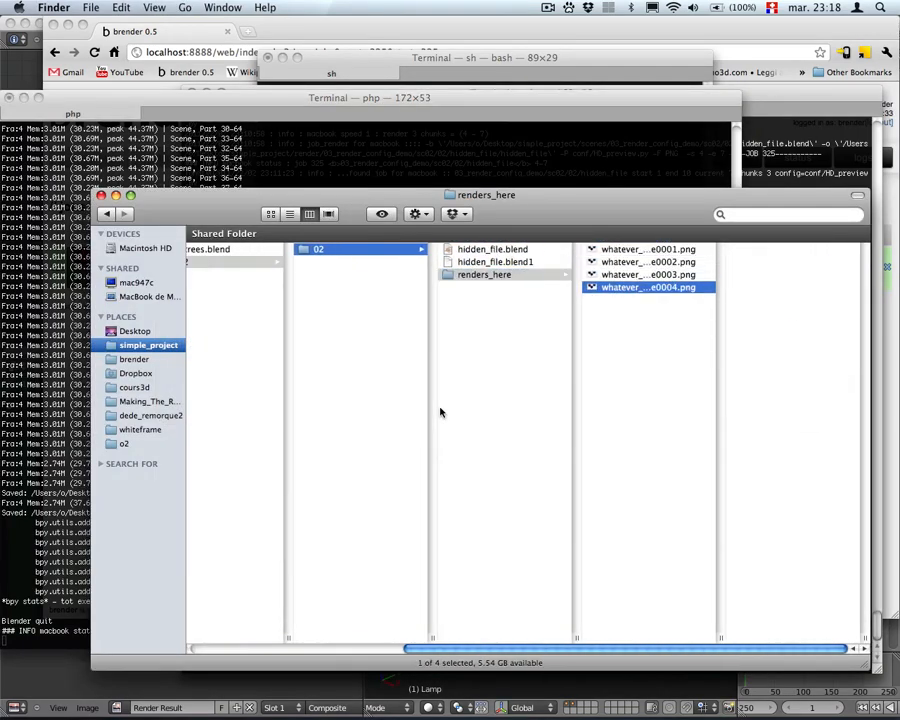
pyautogui.click(646, 260)
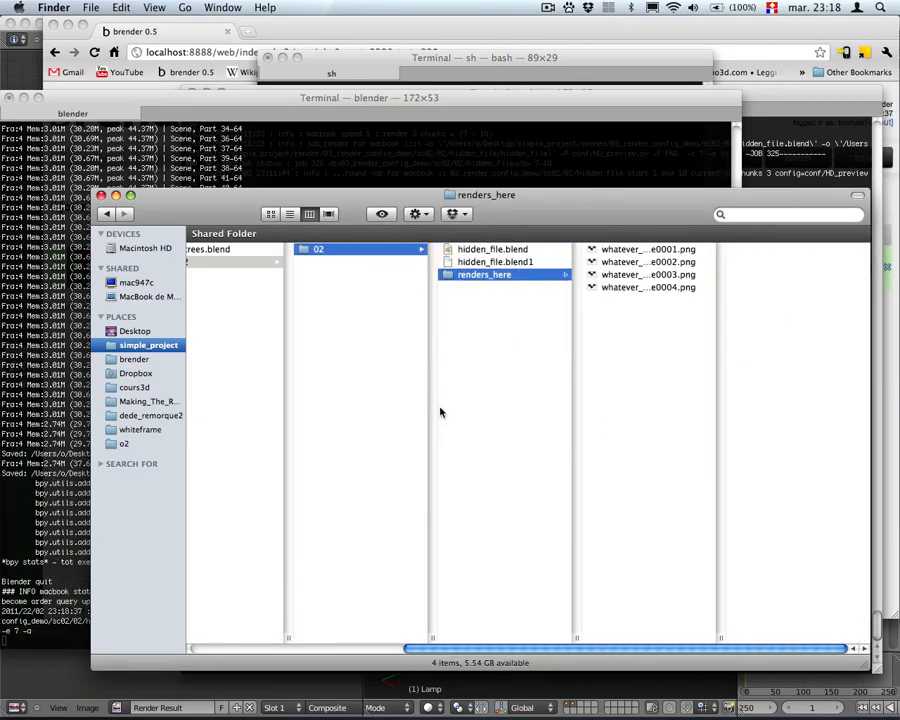
pyautogui.click(644, 248)
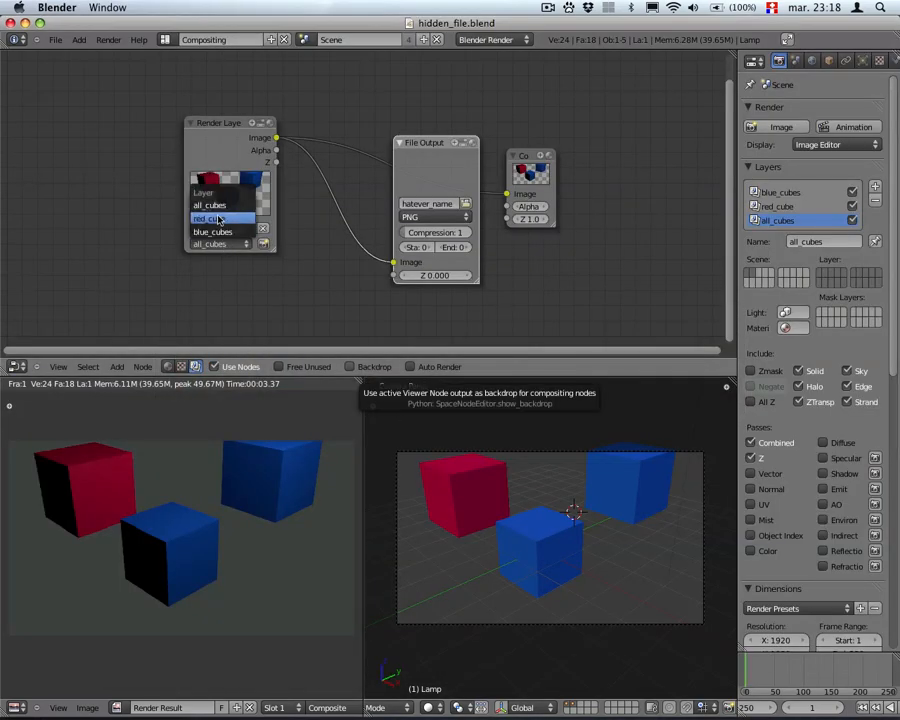
# - Assign the blue_cubes render layer and set the lower File Output path to here/red_cubes
pyautogui.click(212, 204)
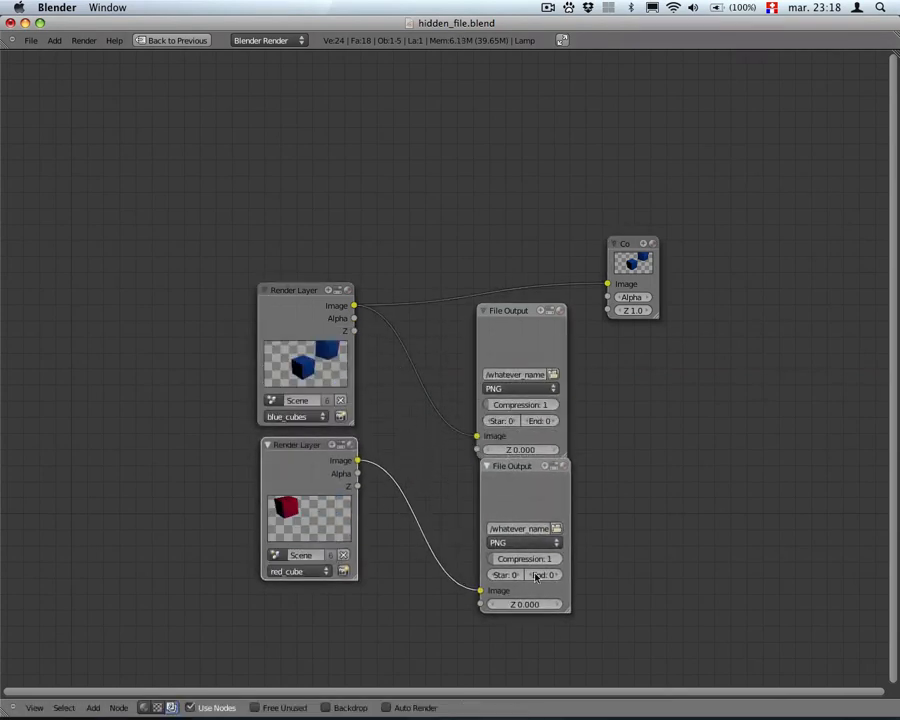
pyautogui.click(518, 528)
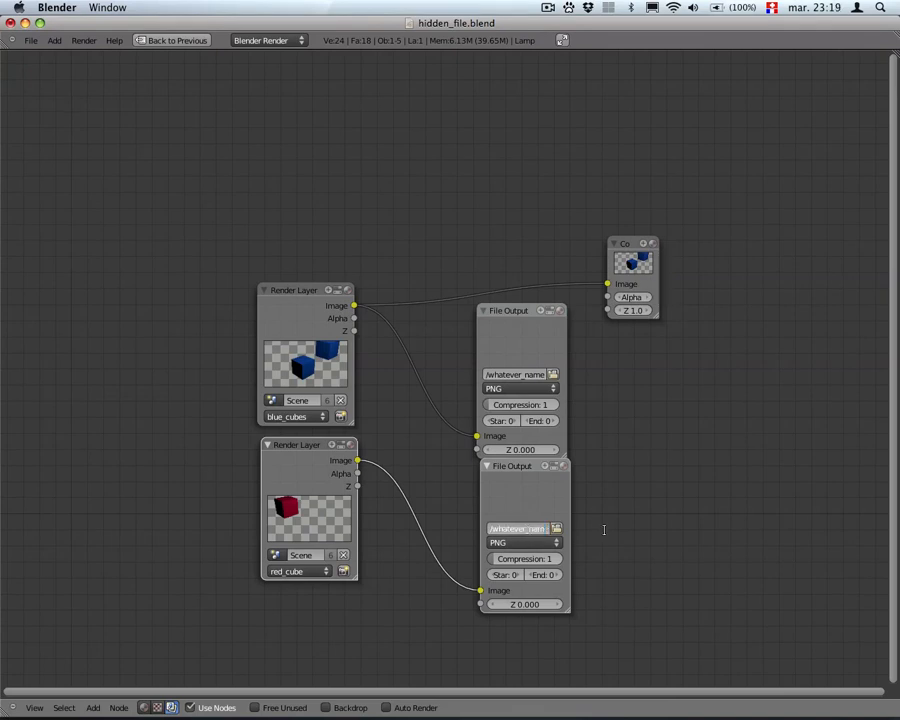
pyautogui.click(518, 524)
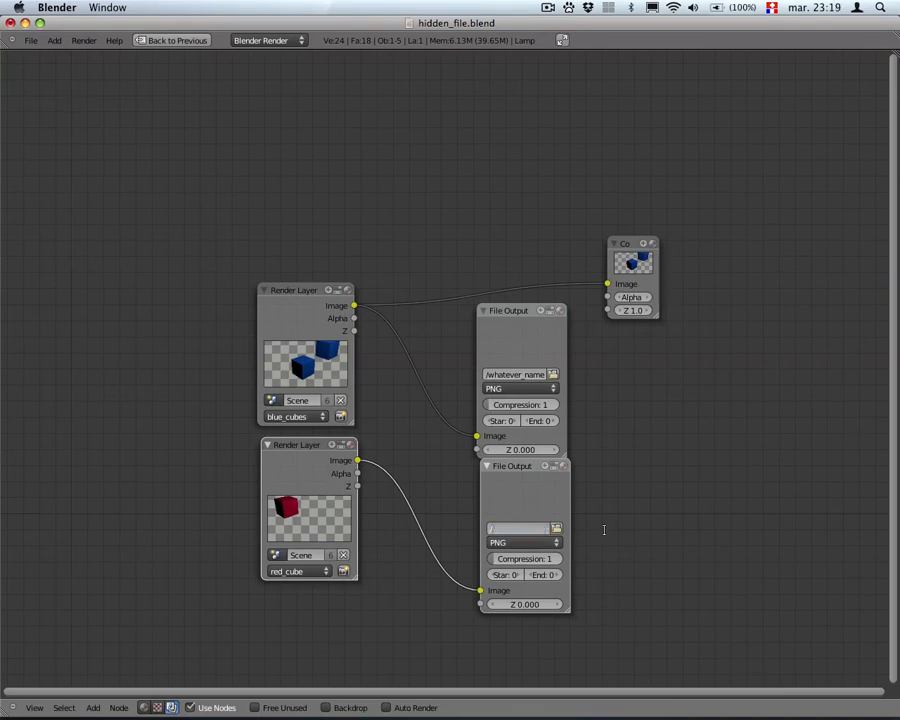
pyautogui.write('here/red_cubes')
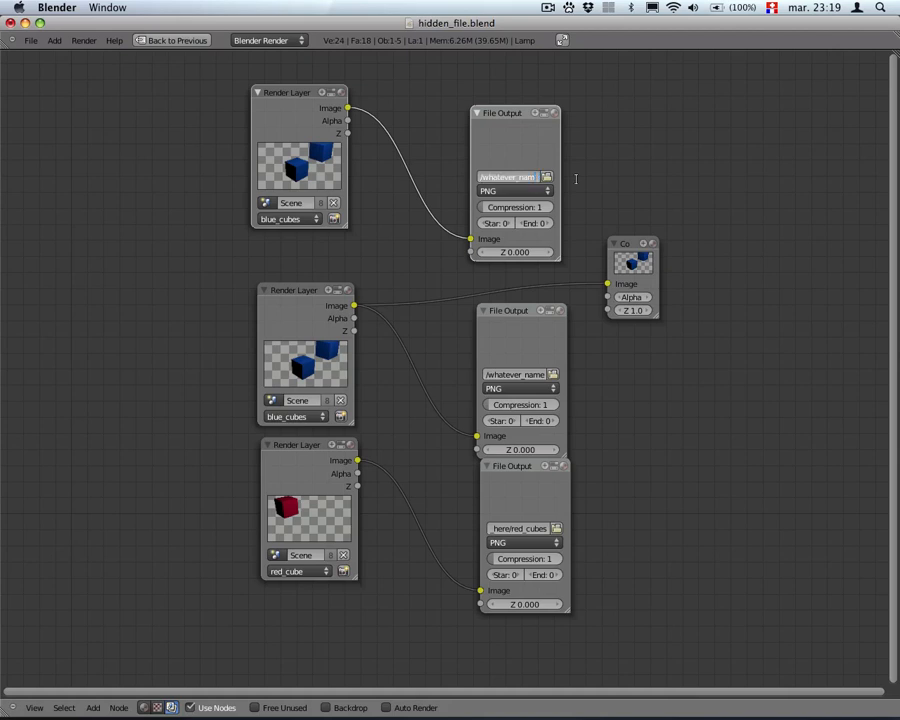
# - Set the new File Output node's path to here/blue_ones
pyautogui.click(508, 176)
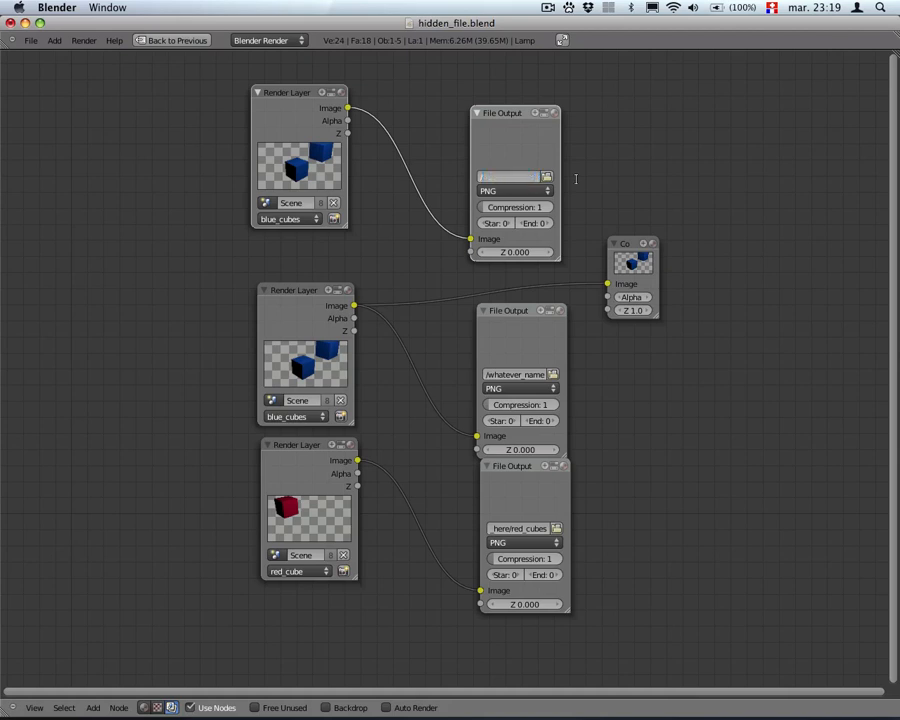
pyautogui.write('here/blue_ones')
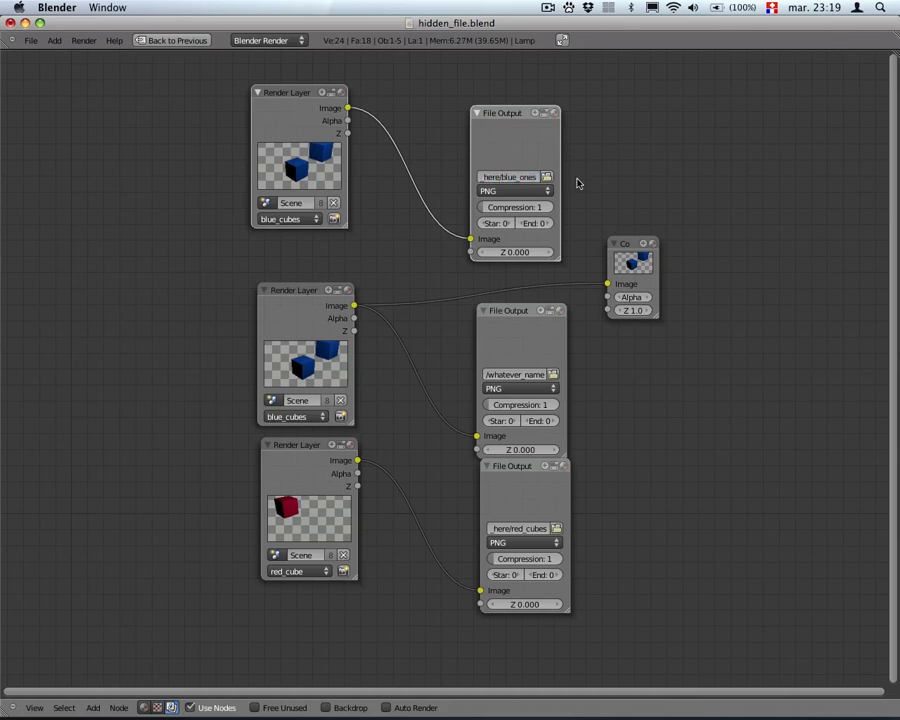
pyautogui.click(290, 416)
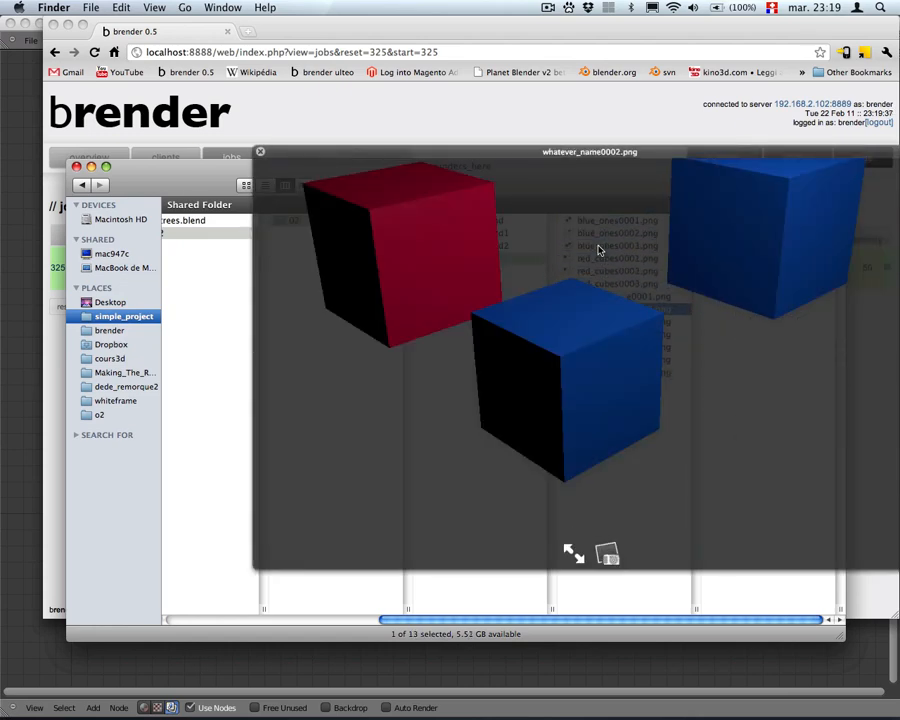
# - Close the whatever_name0002.png preview and bring the brender jobs page back up
pyautogui.click(284, 184)
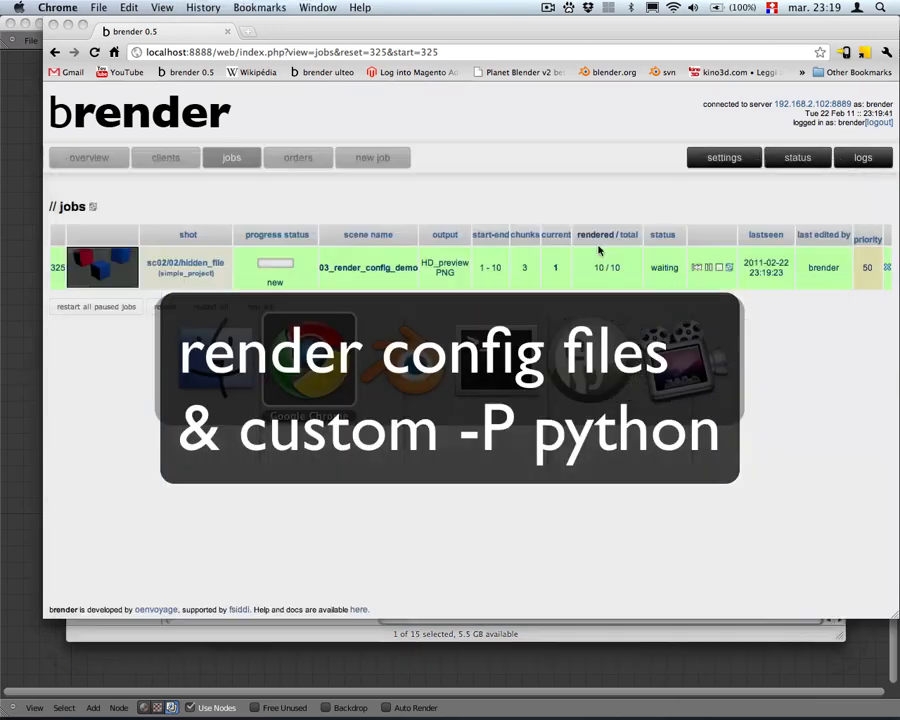
pyautogui.click(88, 156)
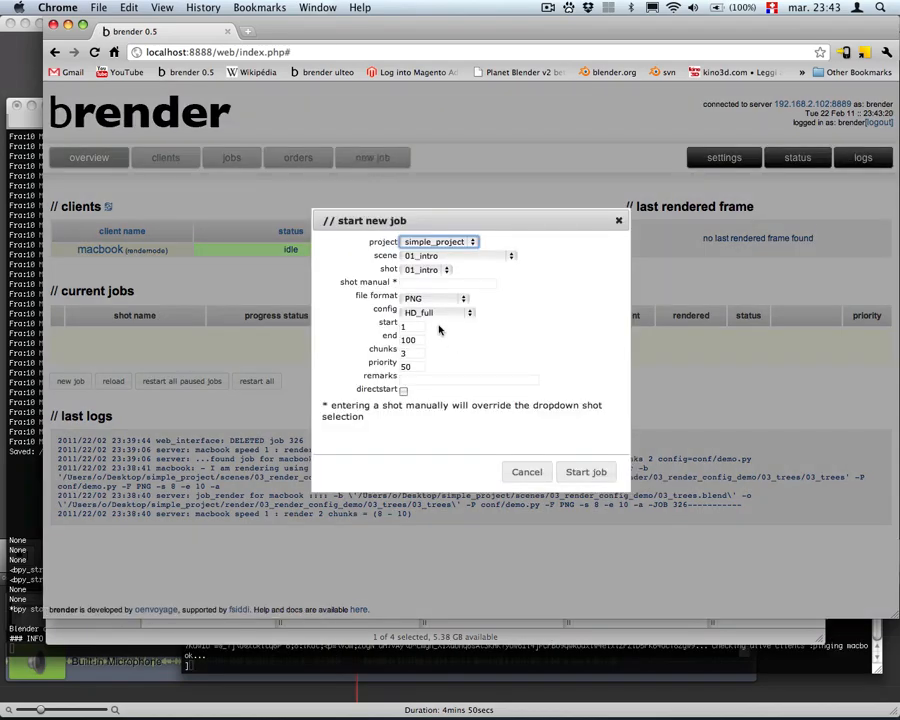
# - Review the config choices HD_full, HD_preview, PAL_full, PAL_preview and default_config without changing any
pyautogui.click(436, 312)
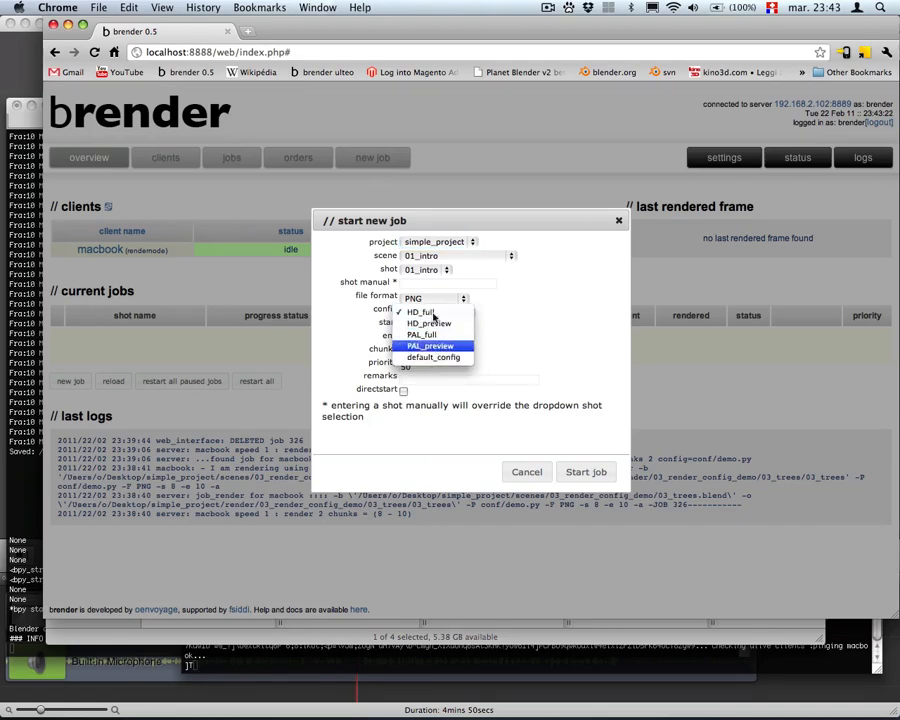
pyautogui.click(420, 312)
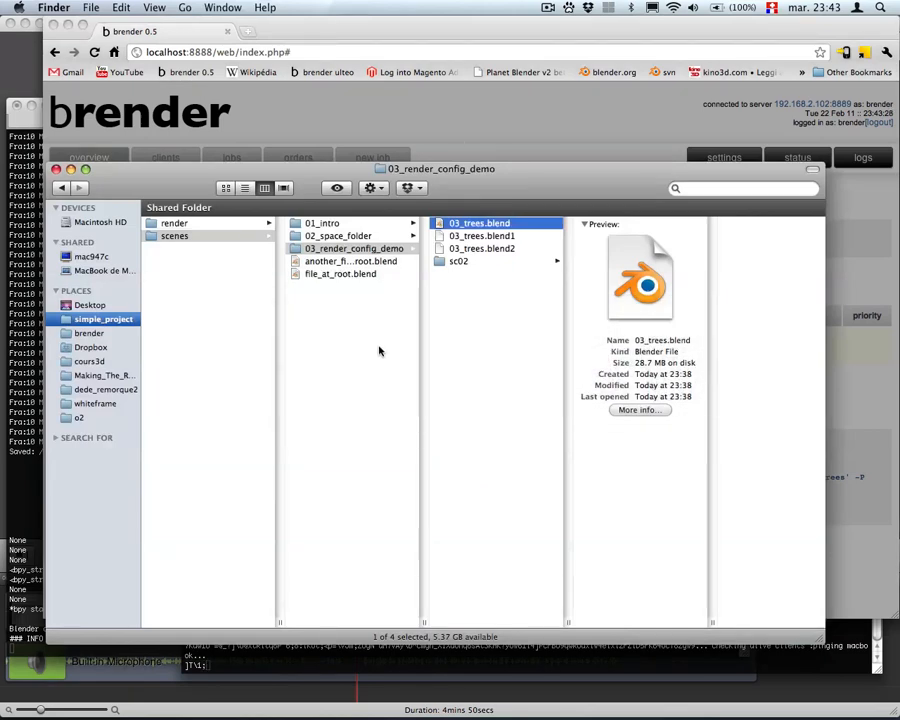
pyautogui.moveTo(376, 348)
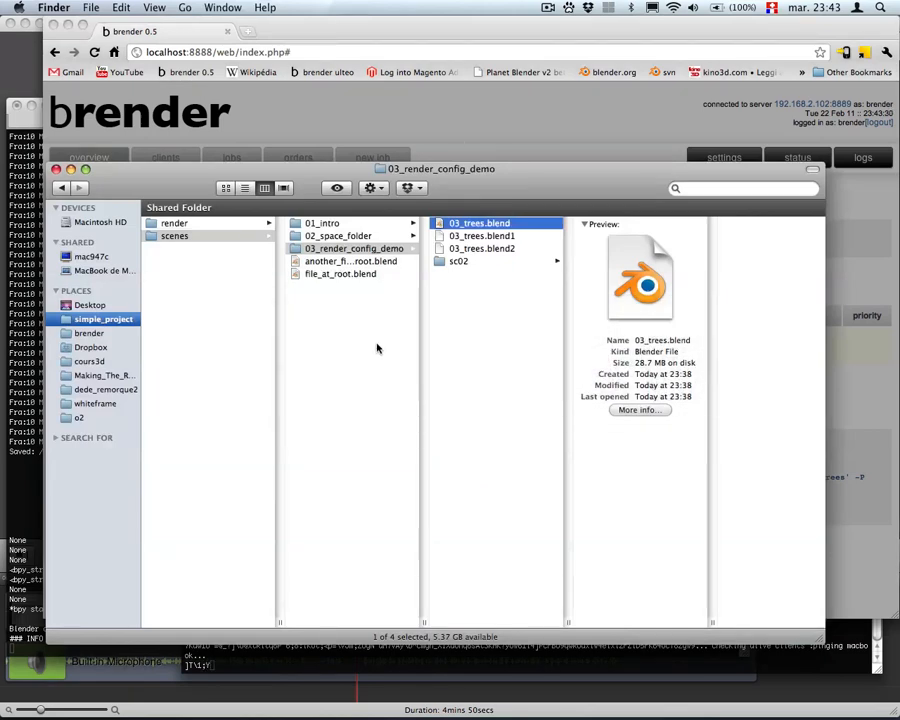
pyautogui.moveTo(372, 346)
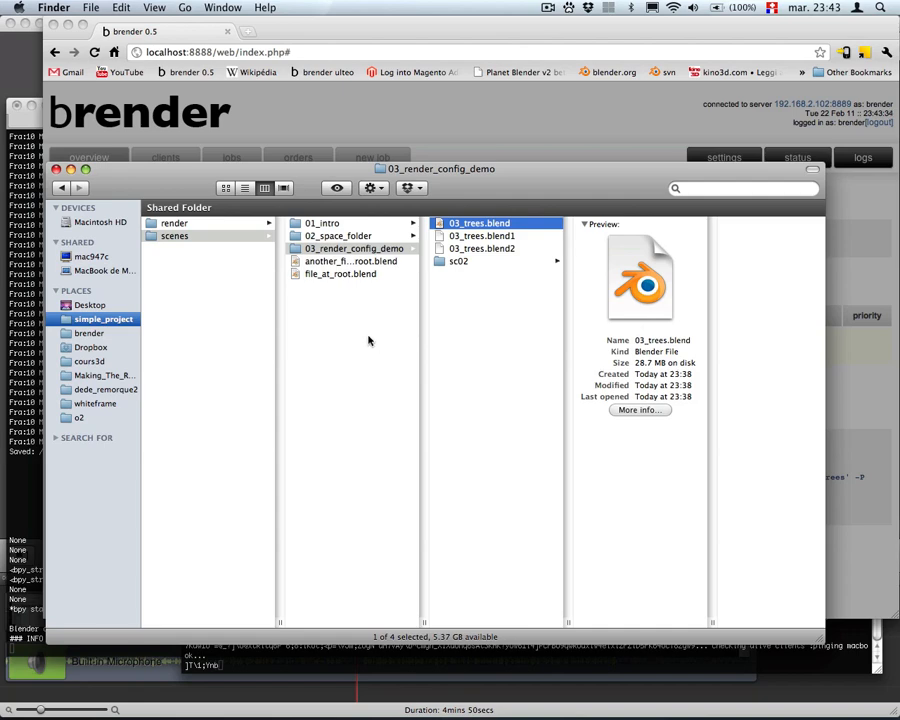
# - Navigate to brender's conf folder and select HD_preview.py
pyautogui.click(88, 332)
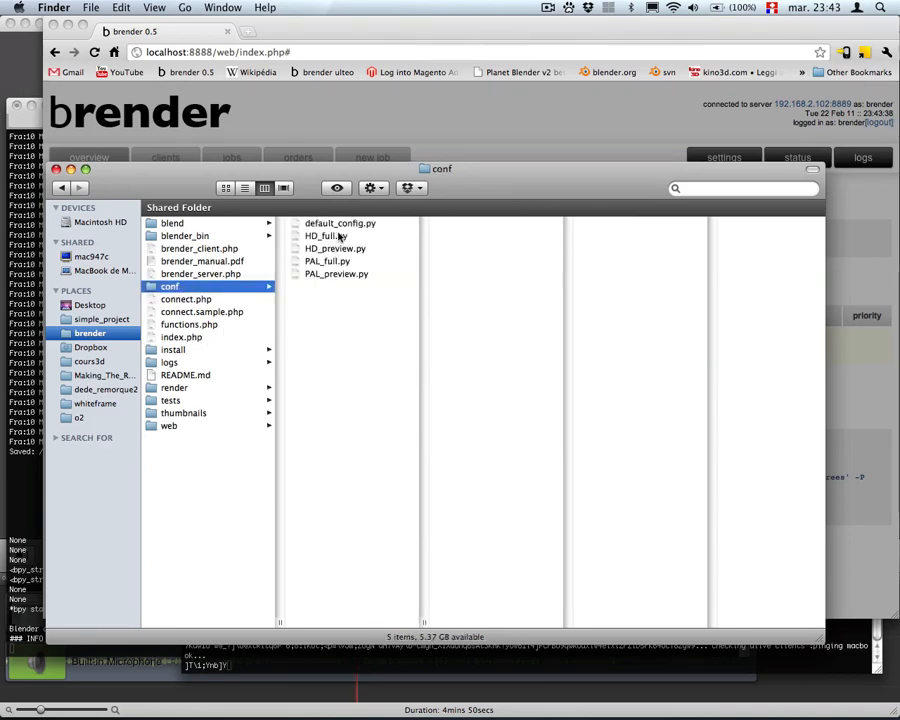
pyautogui.click(336, 248)
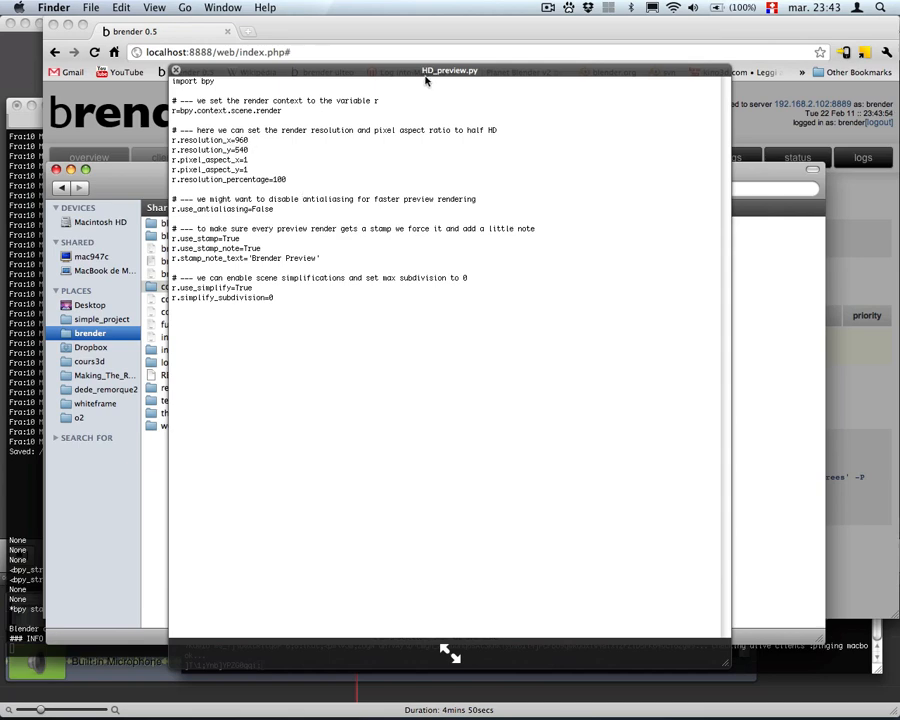
pyautogui.moveTo(422, 80)
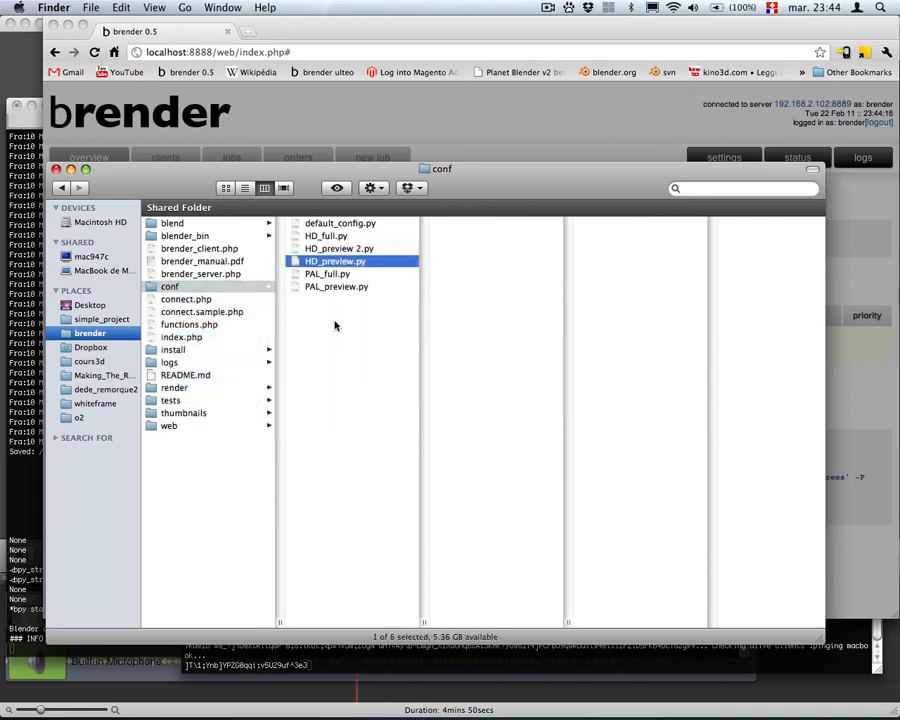
# - Rename the copied config file to demo_test.py and open it for editing
pyautogui.click(338, 248)
pyautogui.write('demo_tes')
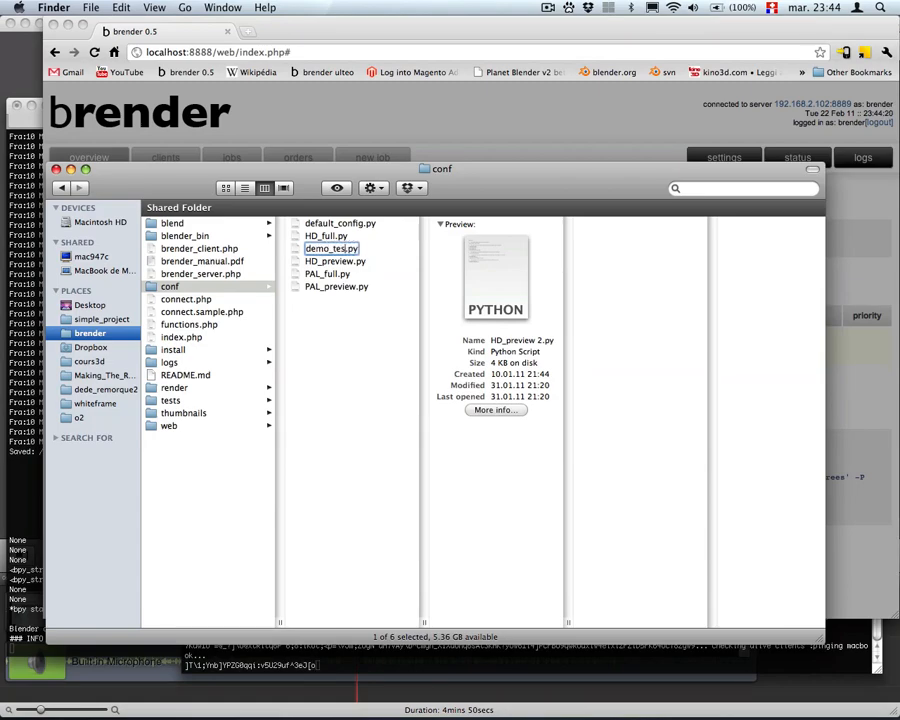
pyautogui.click(330, 248)
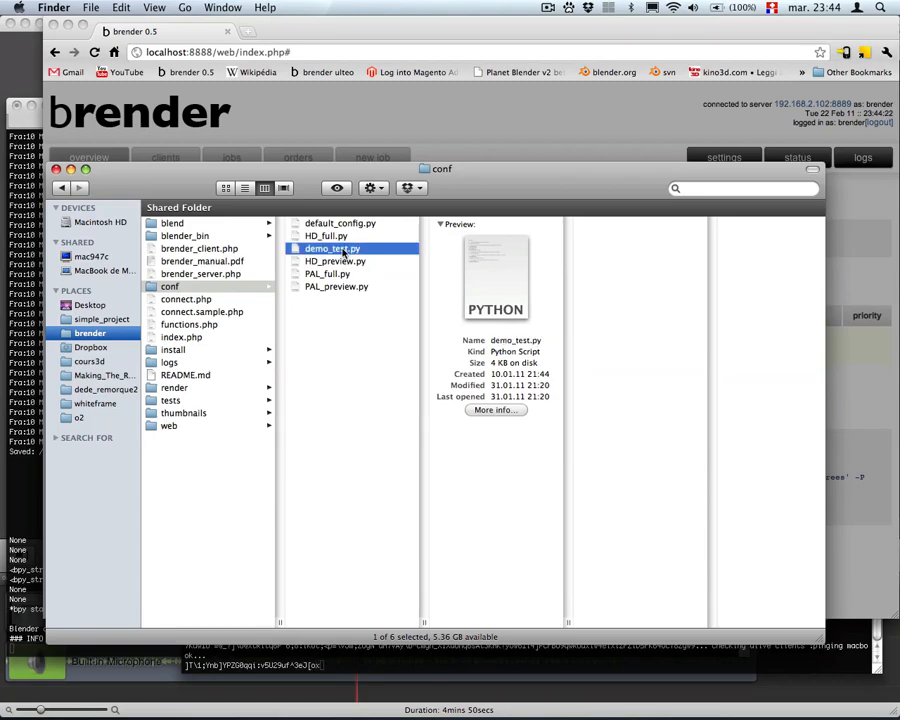
pyautogui.doubleClick(332, 248)
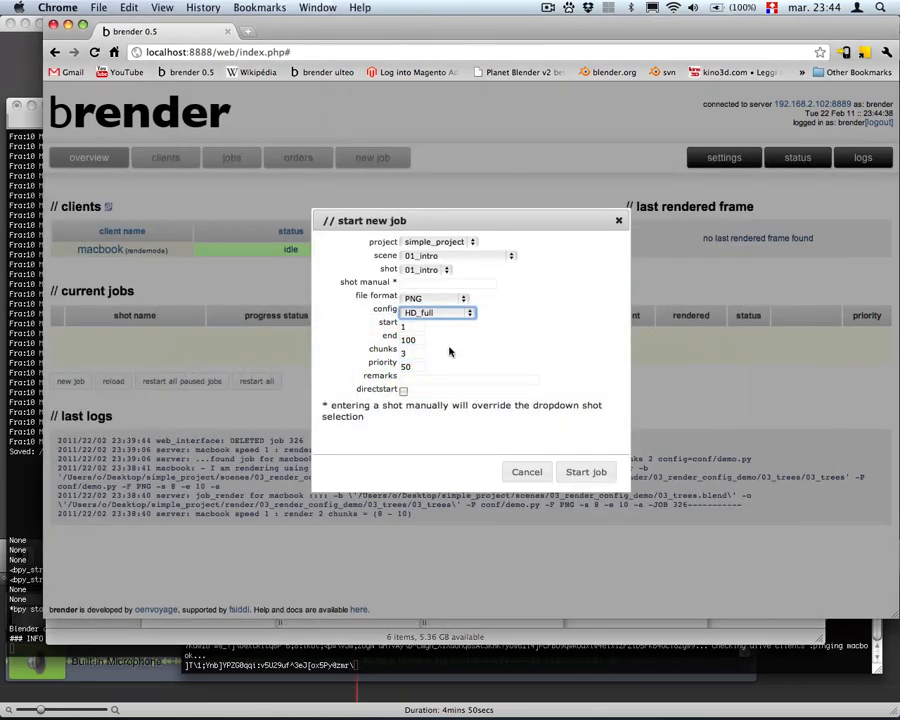
# - Start a fresh job for scene 03_render_config_demo and open 03_trees.blend from simple_project in Blender
pyautogui.click(436, 312)
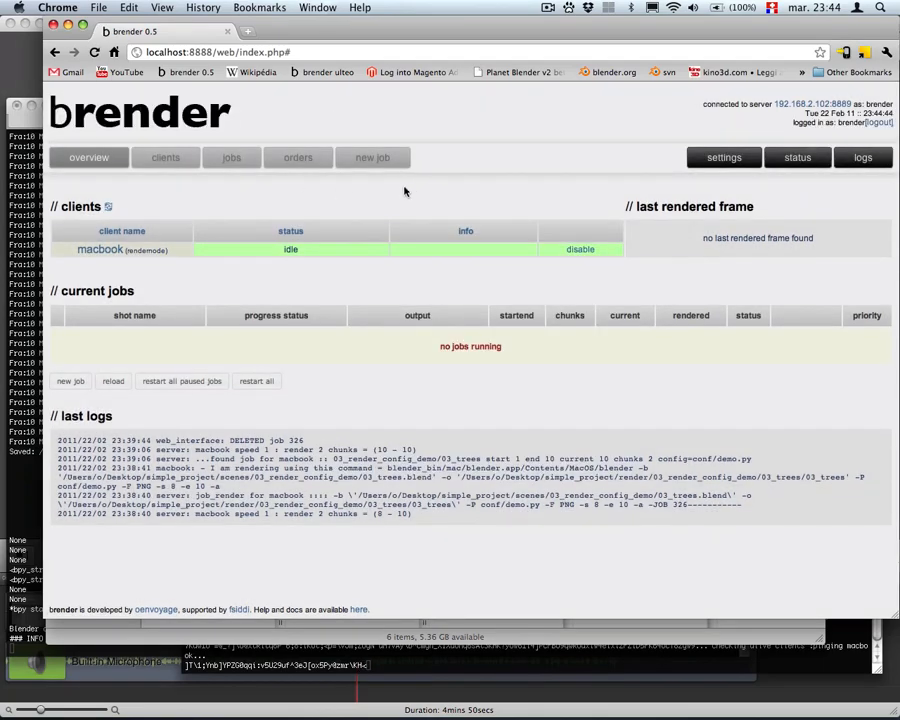
pyautogui.click(372, 156)
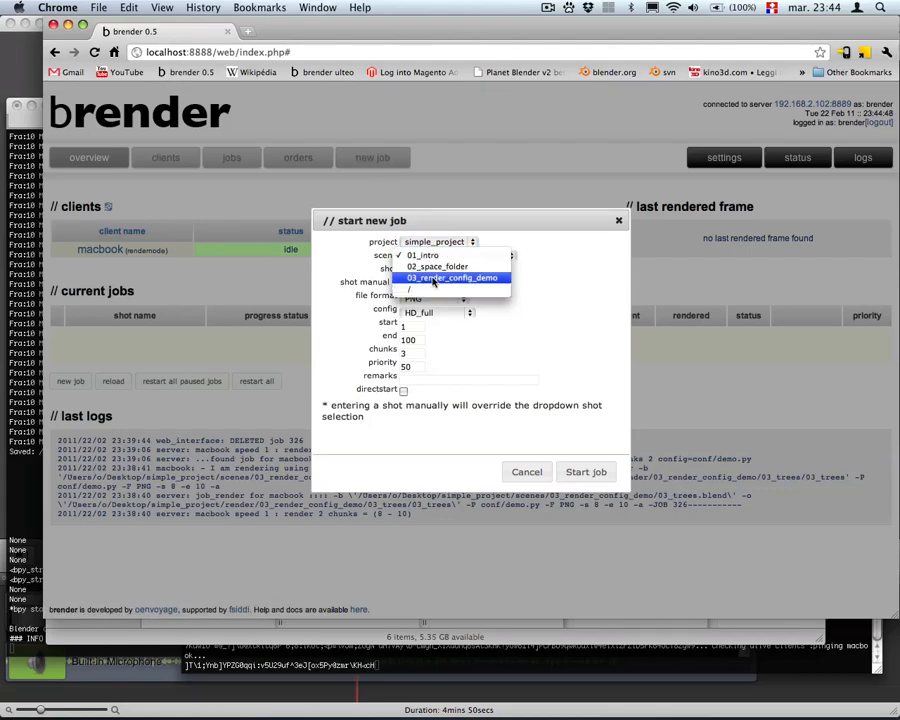
pyautogui.click(450, 278)
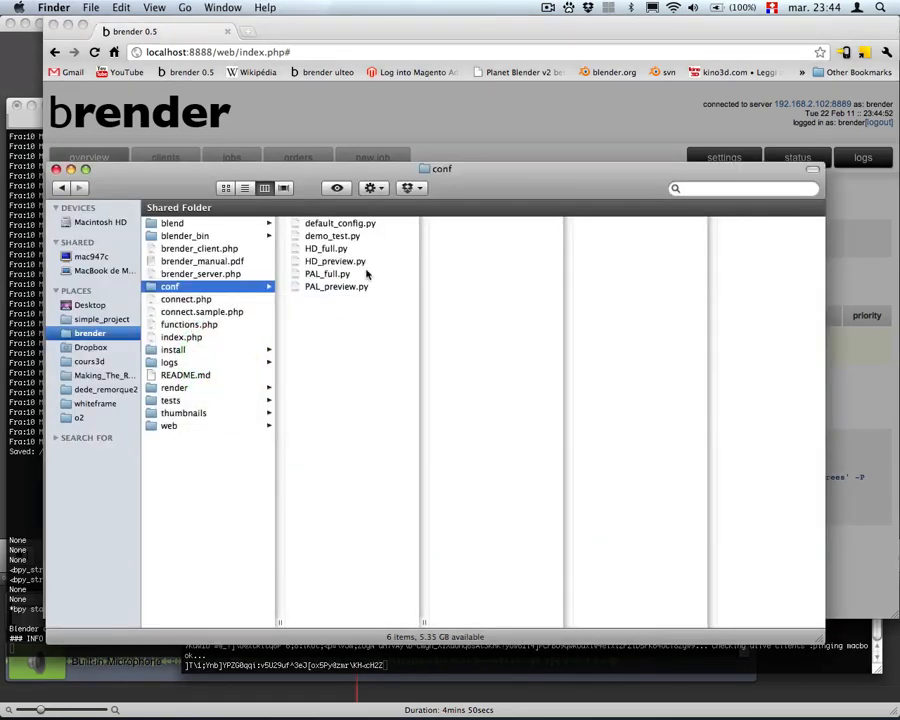
pyautogui.click(100, 318)
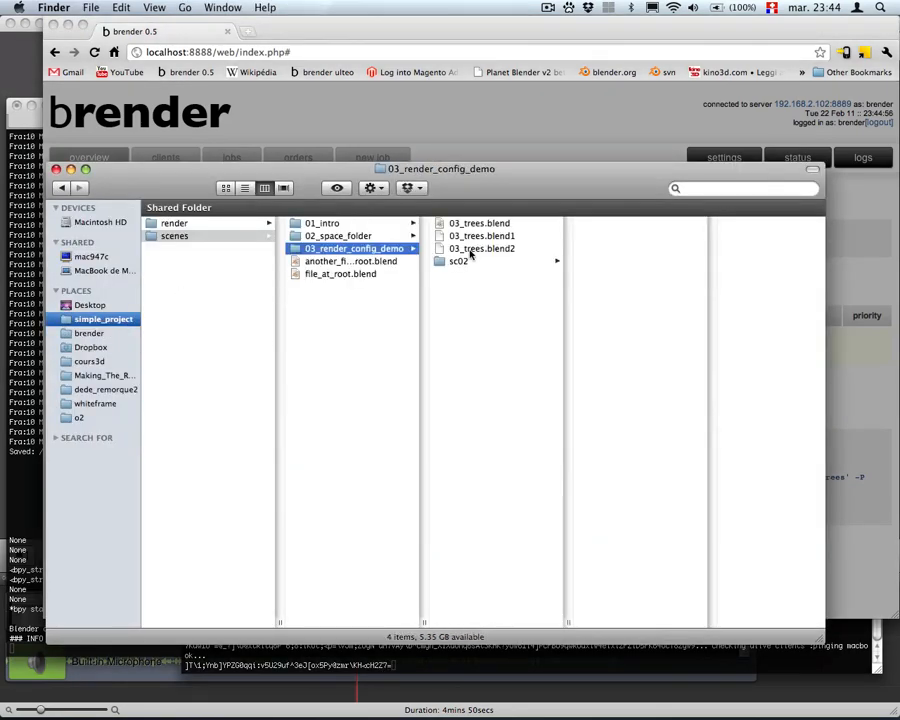
pyautogui.doubleClick(478, 222)
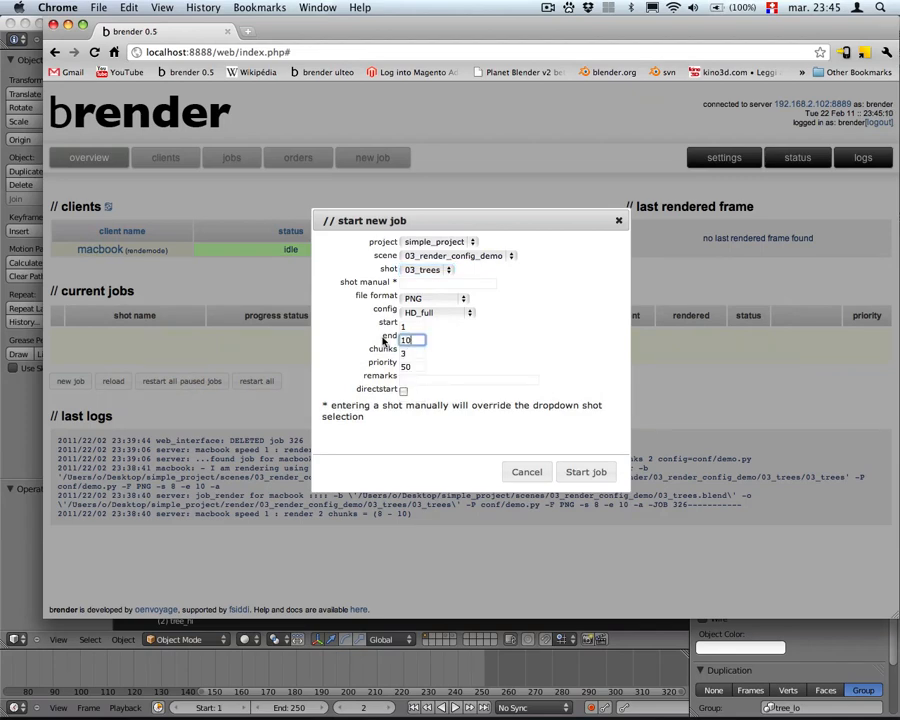
# - Choose the demo_test config and submit the 03_trees render job, frames 1 to 10
pyautogui.click(432, 312)
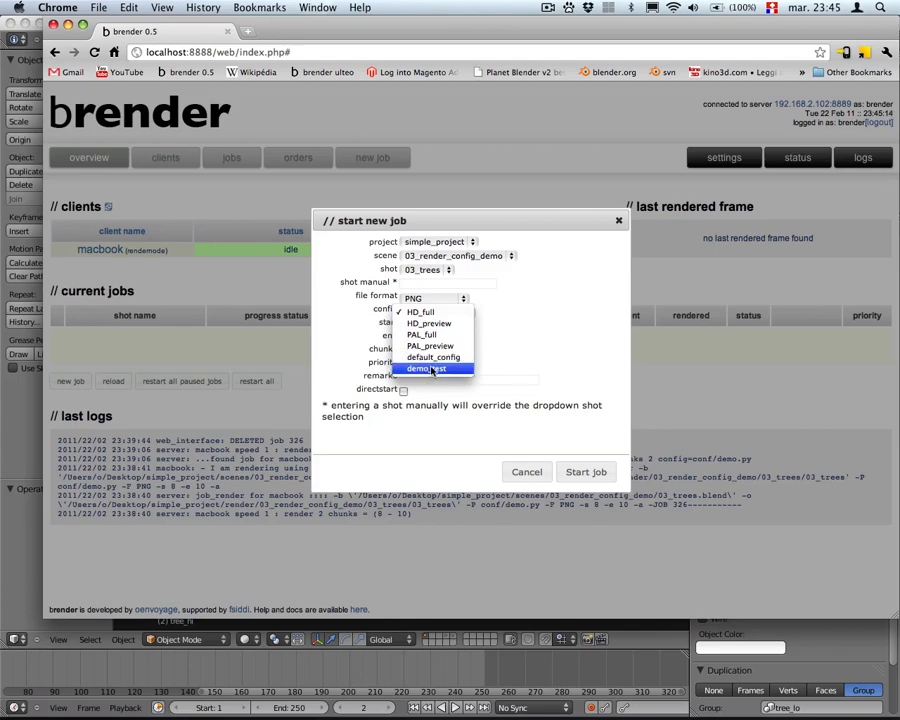
pyautogui.click(430, 368)
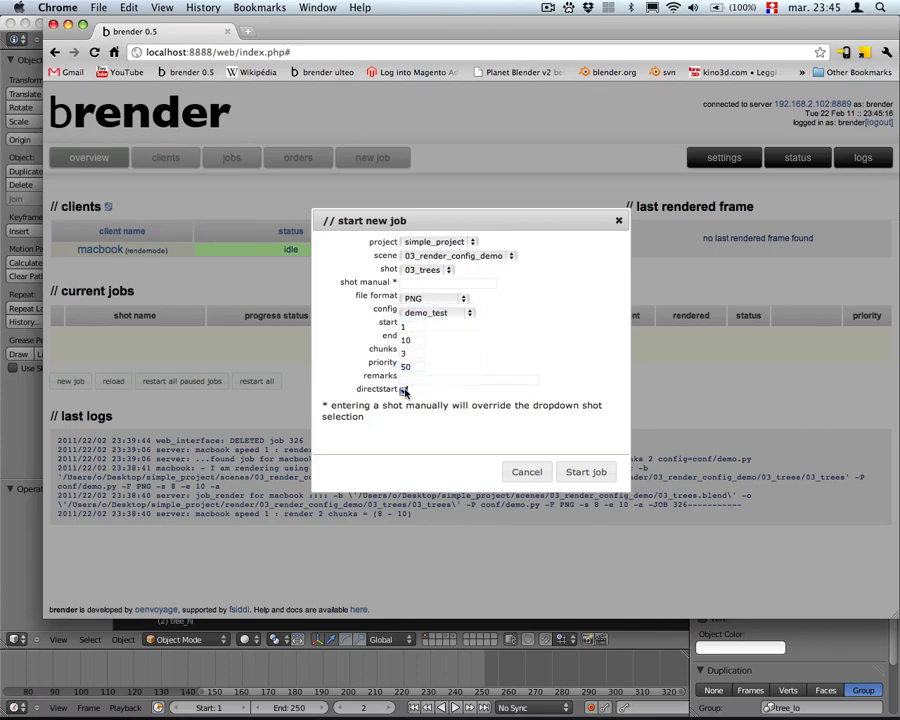
pyautogui.click(584, 472)
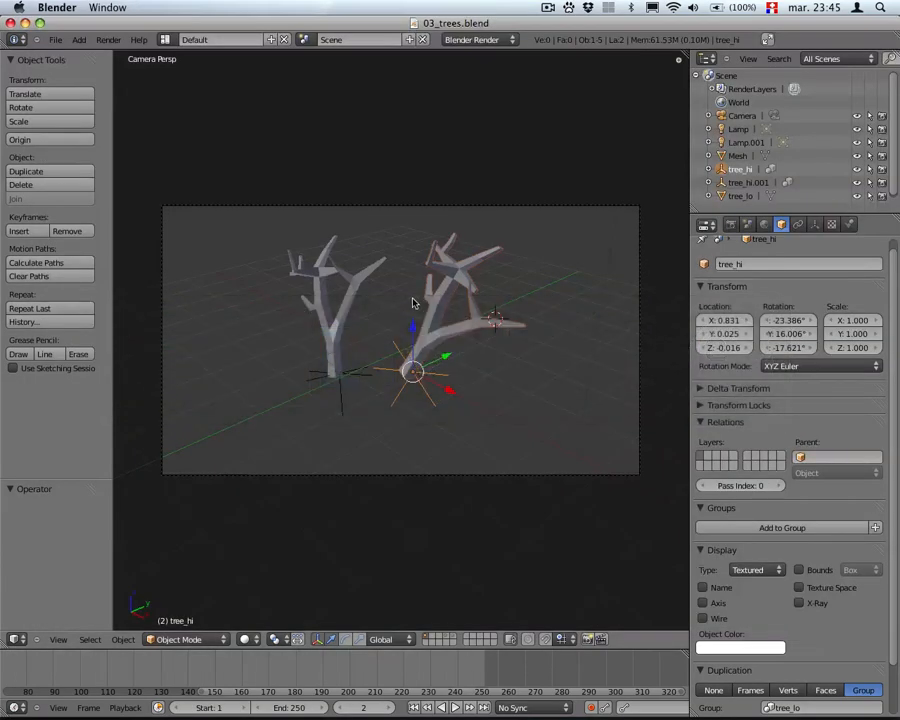
pyautogui.moveTo(400, 320)
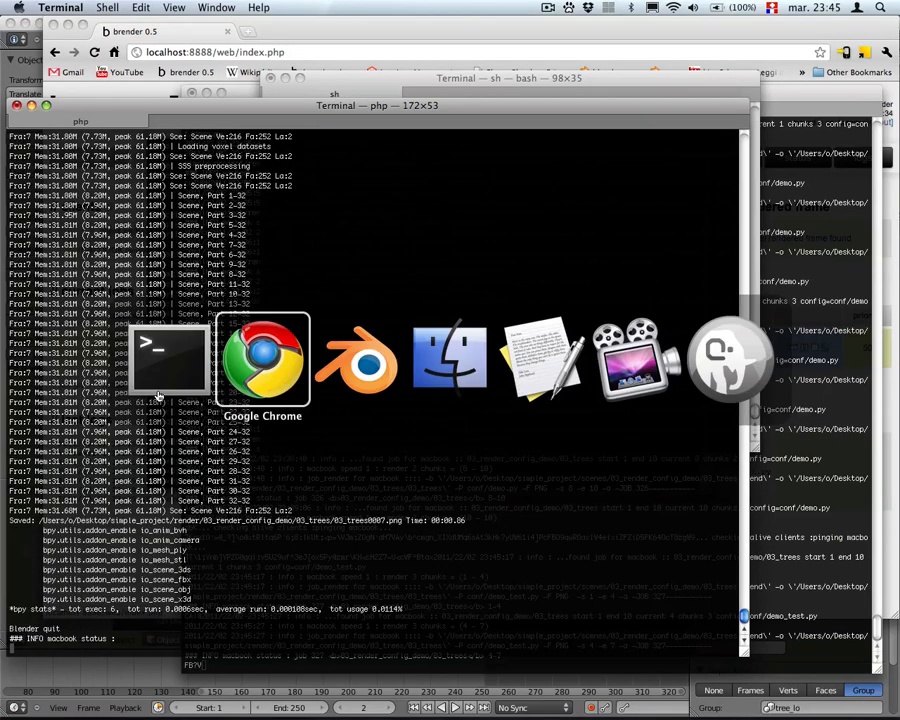
# - View the running 03_trees job on the brender overview, 7 of 10 frames done
pyautogui.click(262, 358)
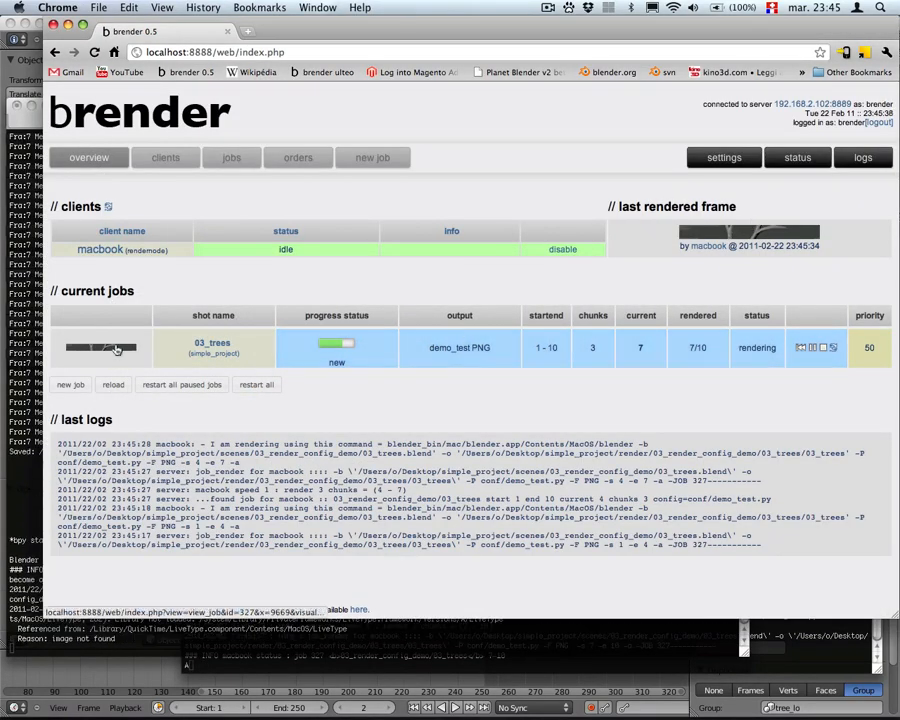
pyautogui.click(100, 348)
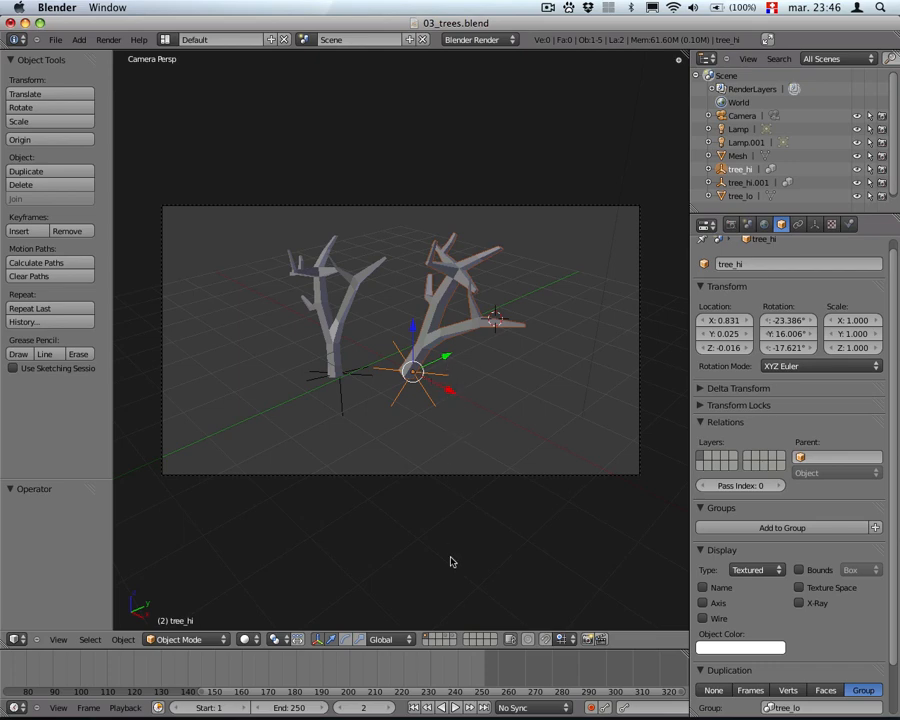
pyautogui.moveTo(456, 498)
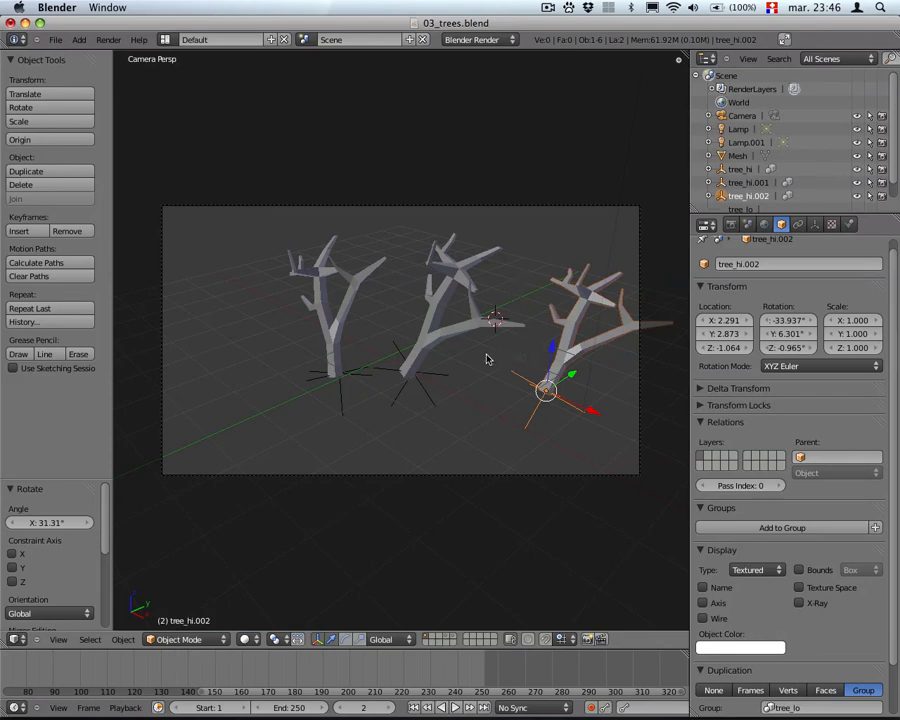
pyautogui.moveTo(504, 352)
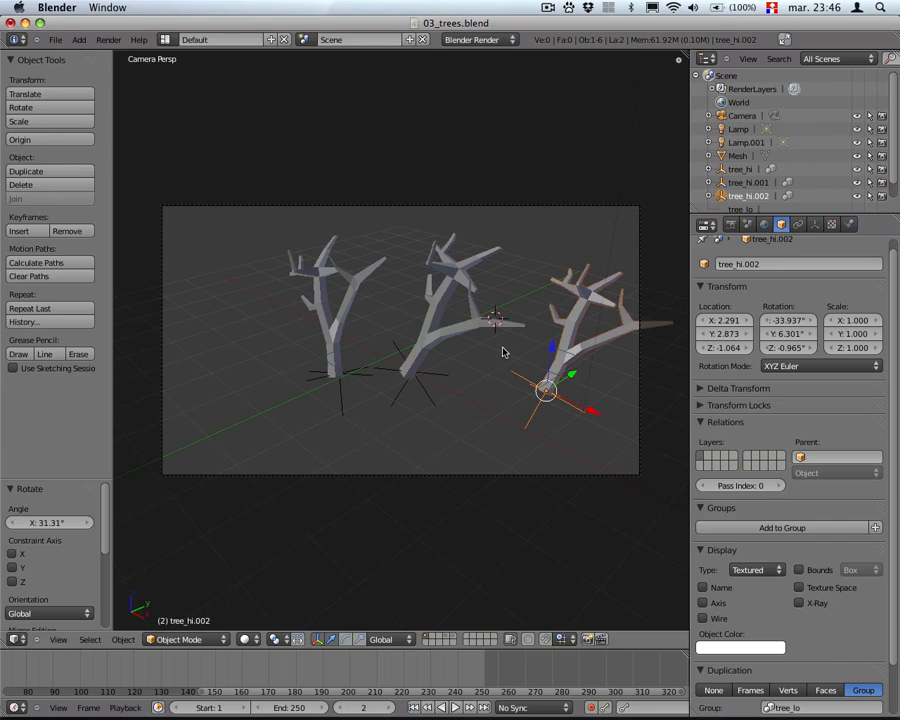
pyautogui.moveTo(468, 356)
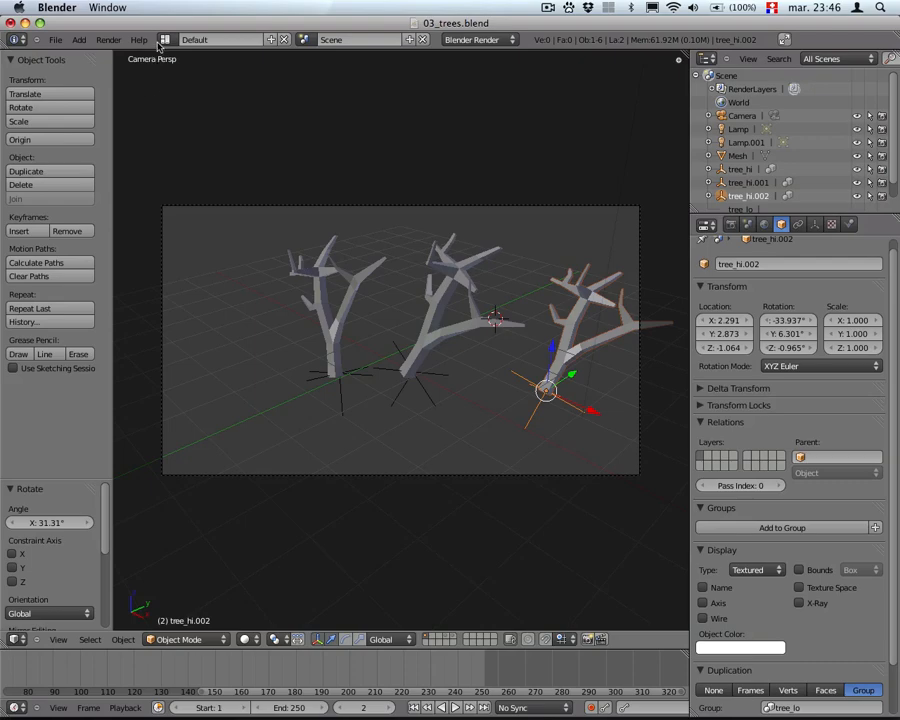
# - Switch Blender's screen layout to Scripting for writing the tree swap script
pyautogui.click(164, 40)
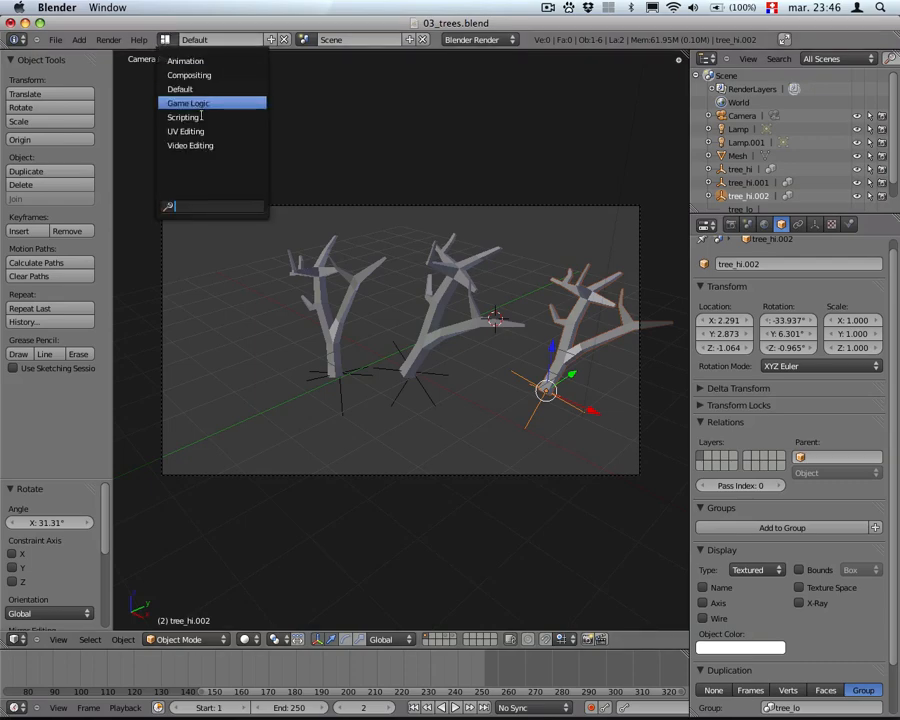
pyautogui.moveTo(190, 132)
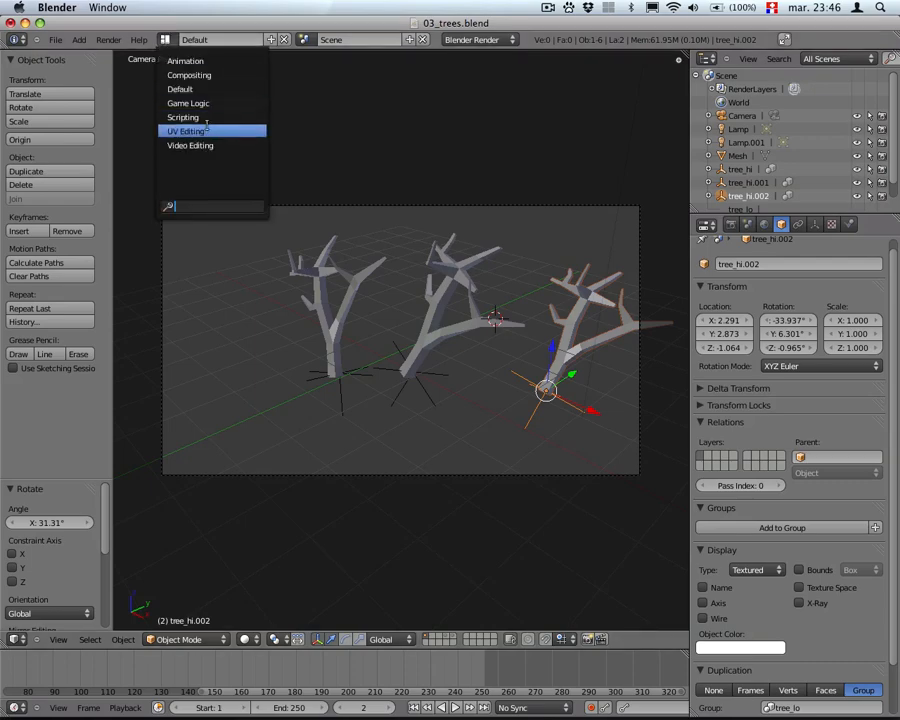
pyautogui.click(180, 116)
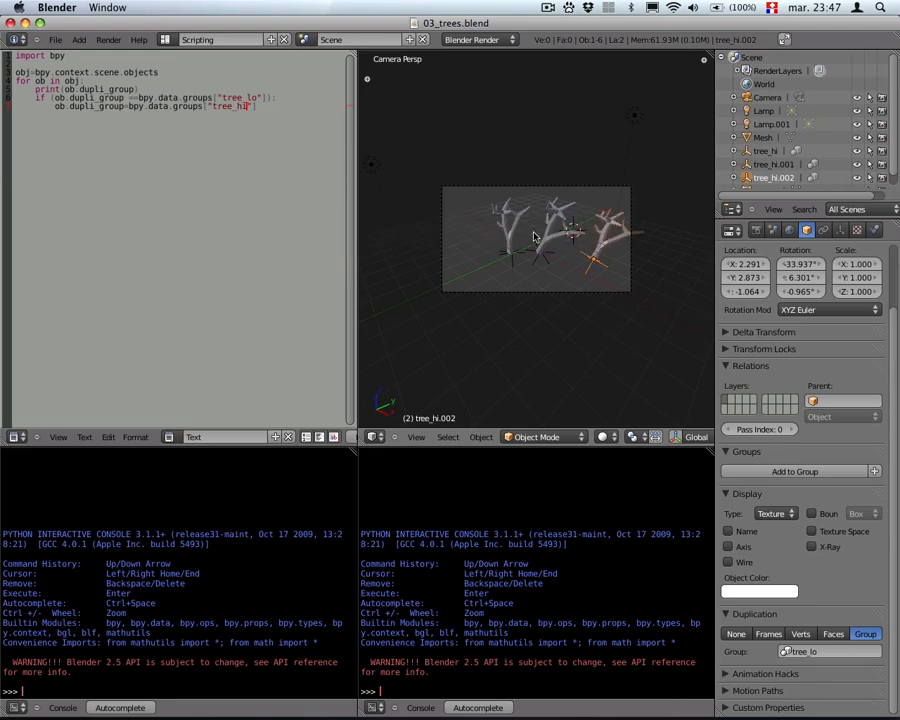
pyautogui.moveTo(244, 212)
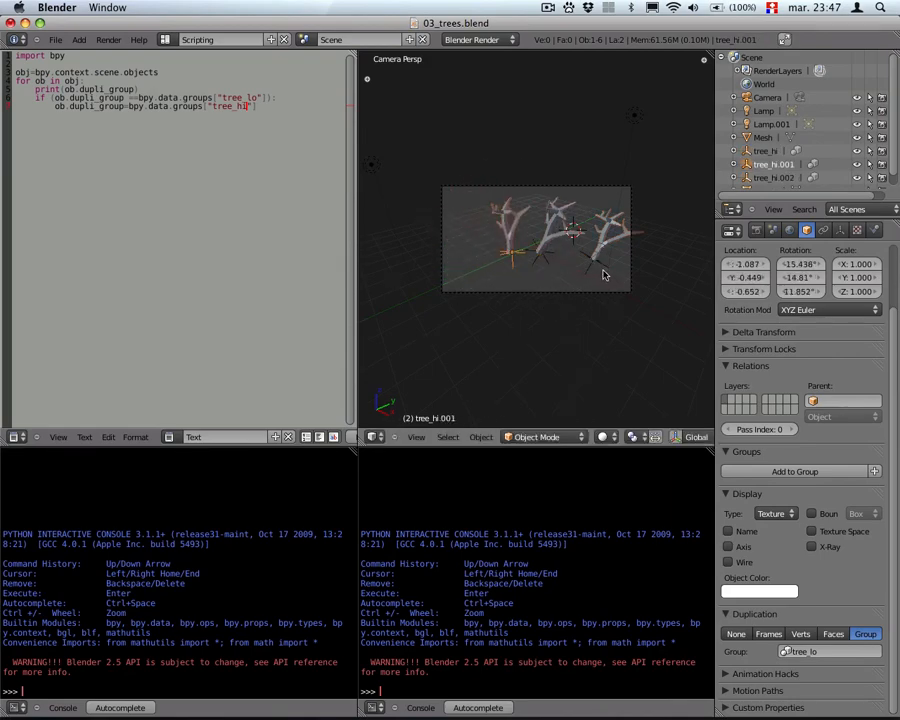
pyautogui.moveTo(532, 272)
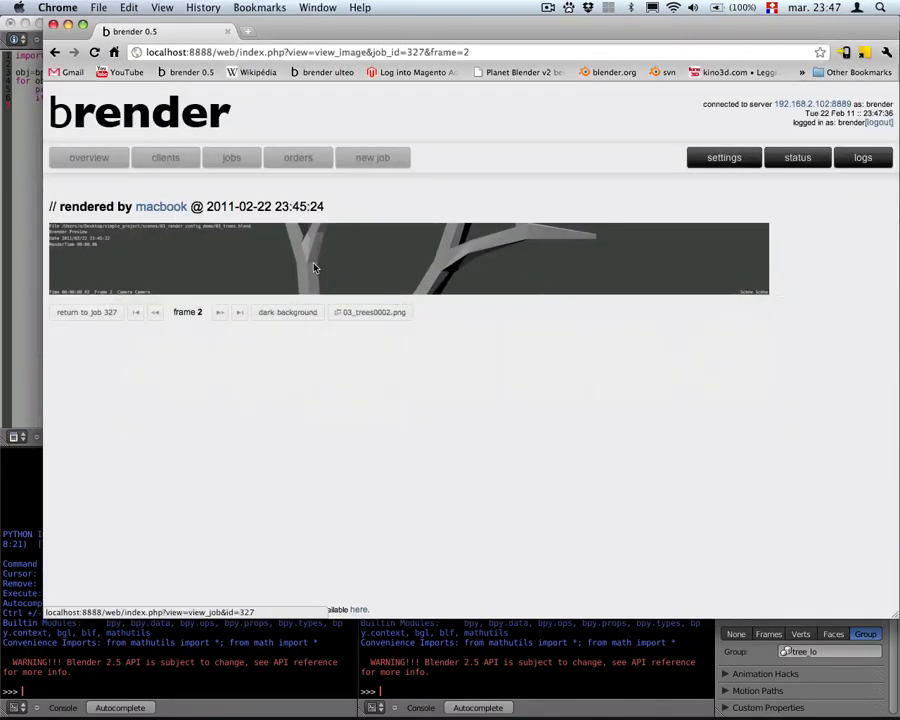
# - From the brender overview, show the Jobs list and view the 03_trees job's details
pyautogui.click(88, 156)
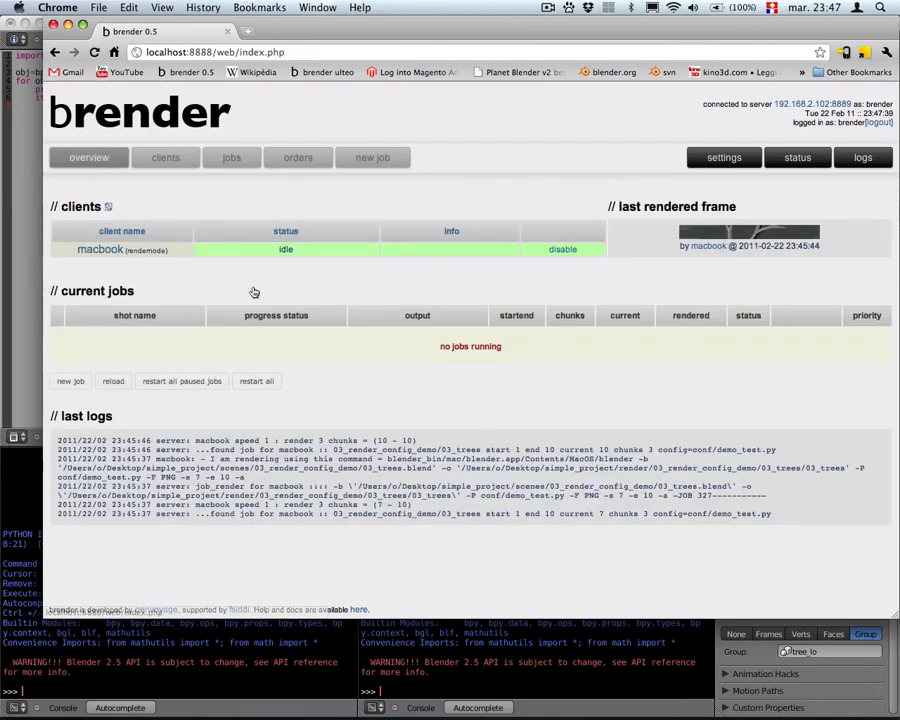
pyautogui.click(232, 156)
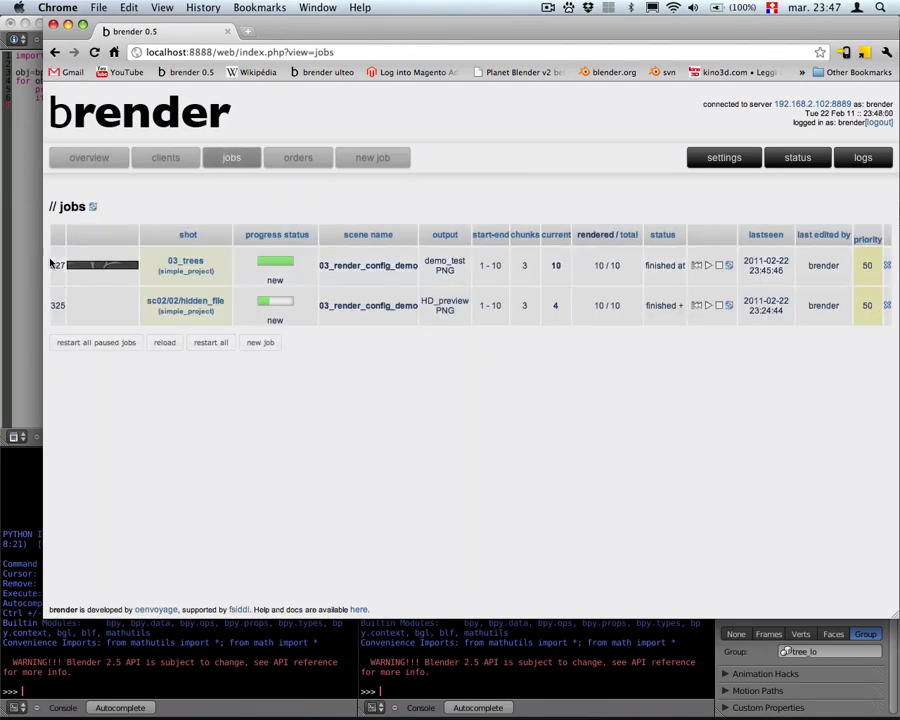
pyautogui.click(184, 262)
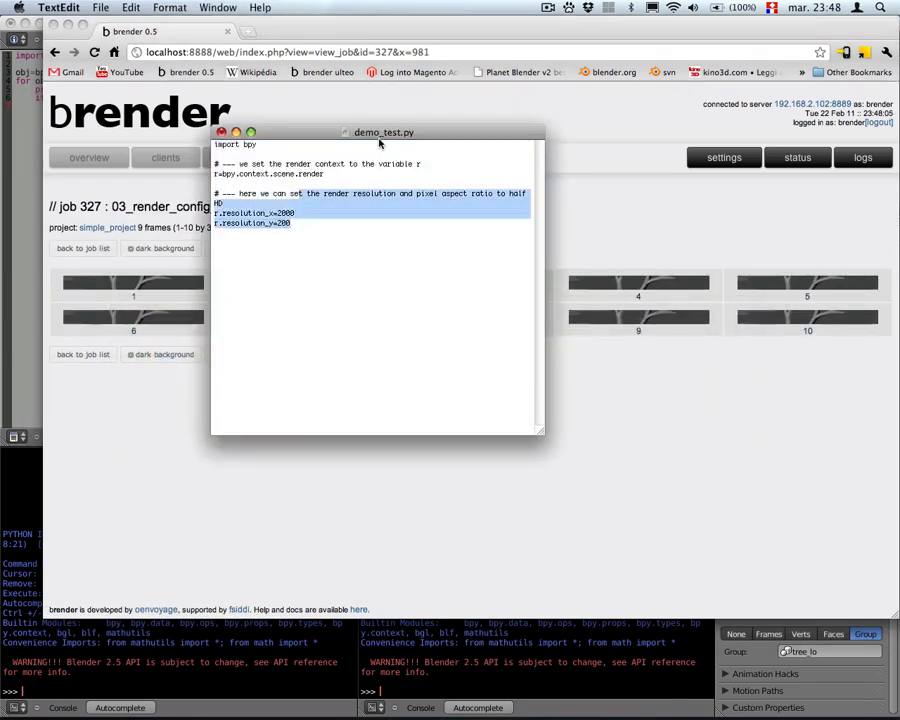
# - Edit demo_test.py's resolution value to 480, check Blender's render settings, and return to the file
pyautogui.click(294, 212)
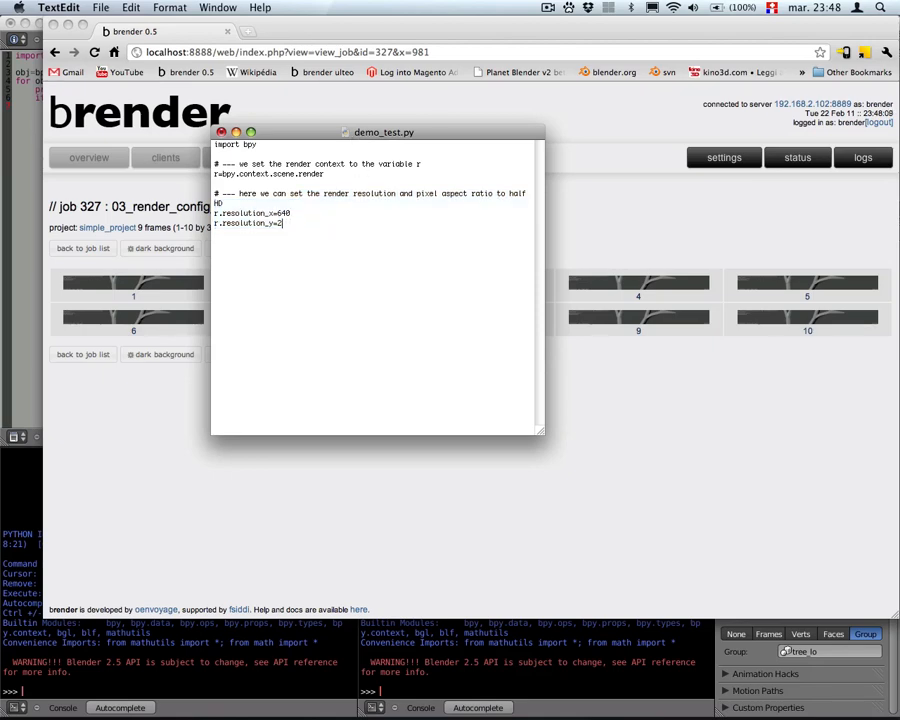
pyautogui.write('480')
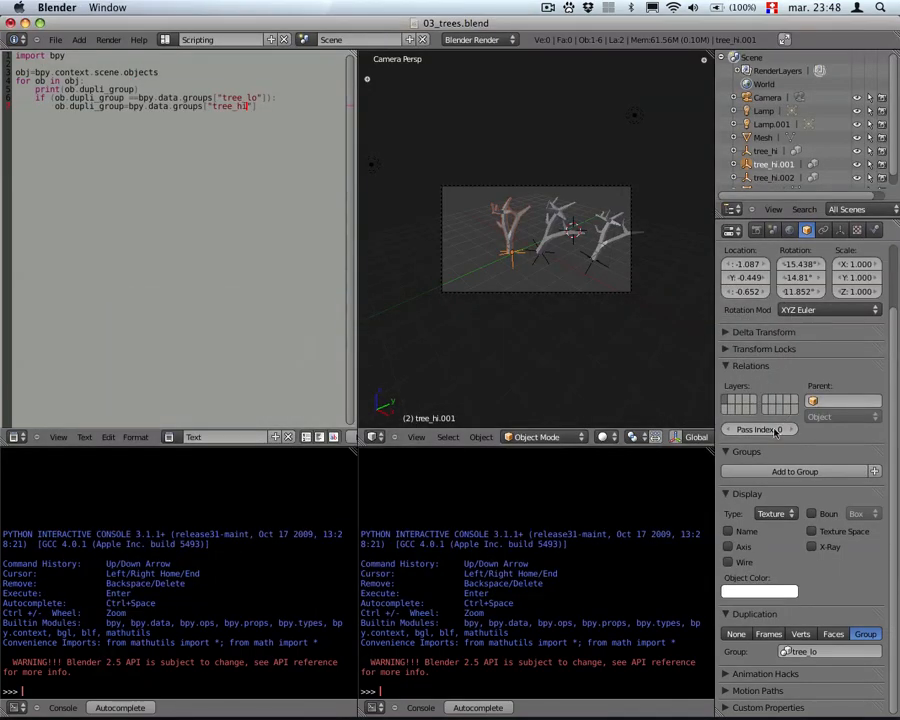
pyautogui.click(756, 230)
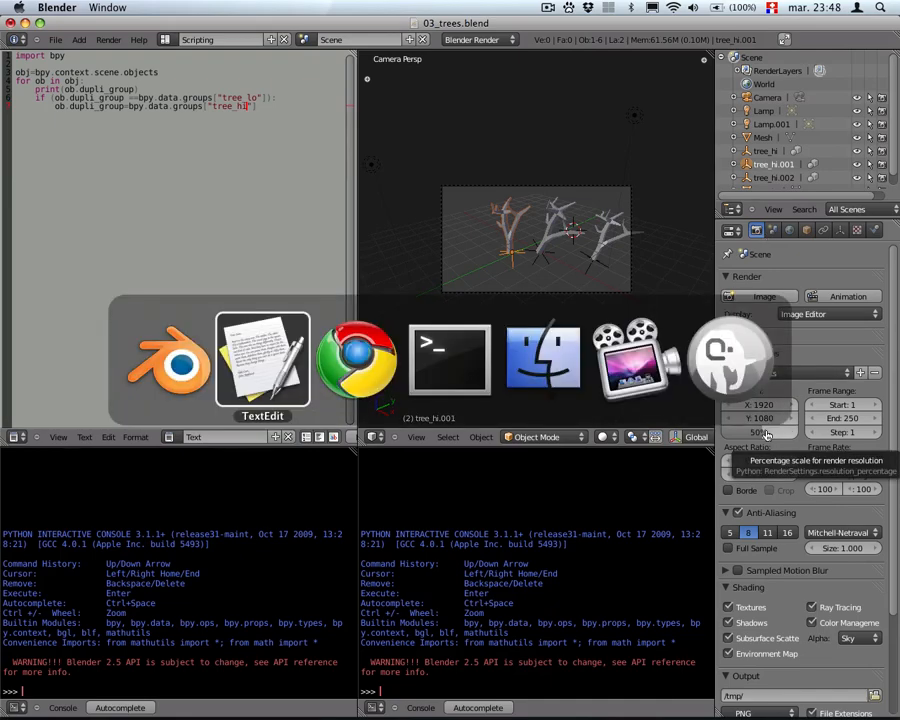
pyautogui.click(262, 360)
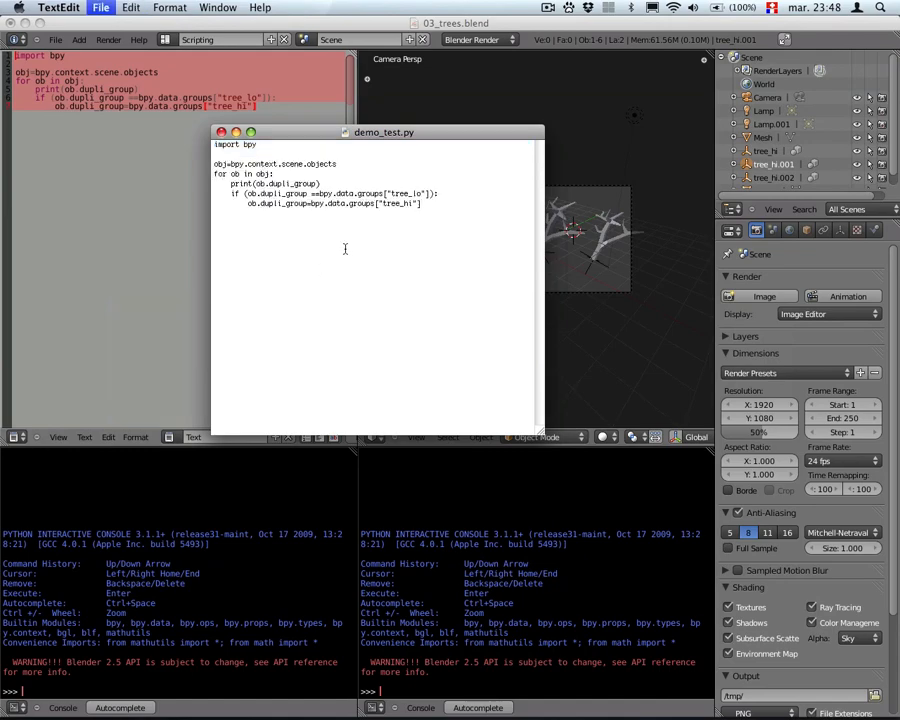
# - Edit job 327 to enable directstart and update it so 03_trees renders again
pyautogui.click(356, 364)
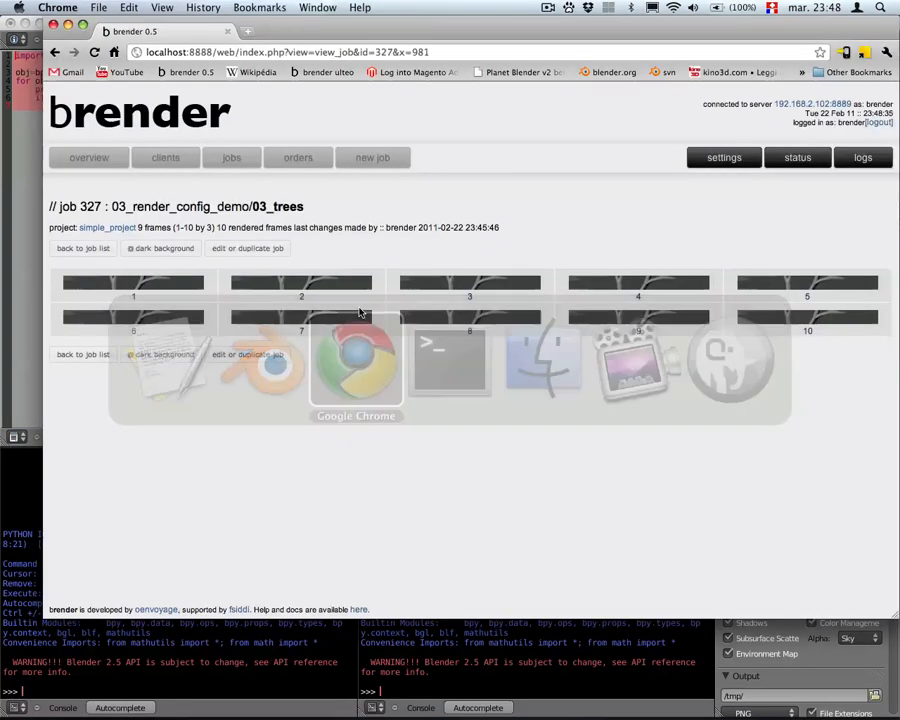
pyautogui.moveTo(336, 320)
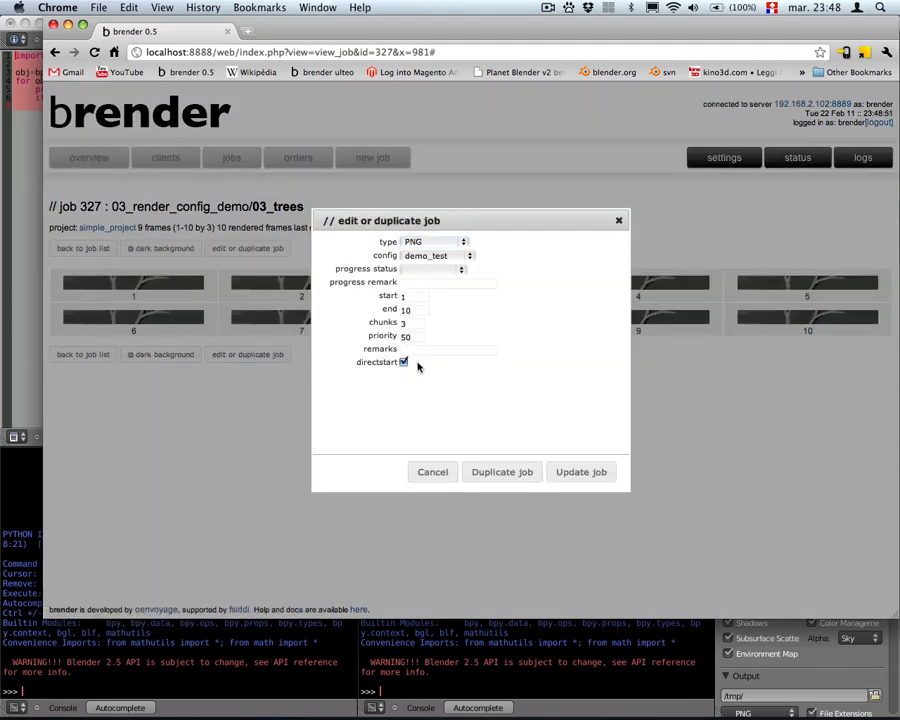
pyautogui.click(436, 256)
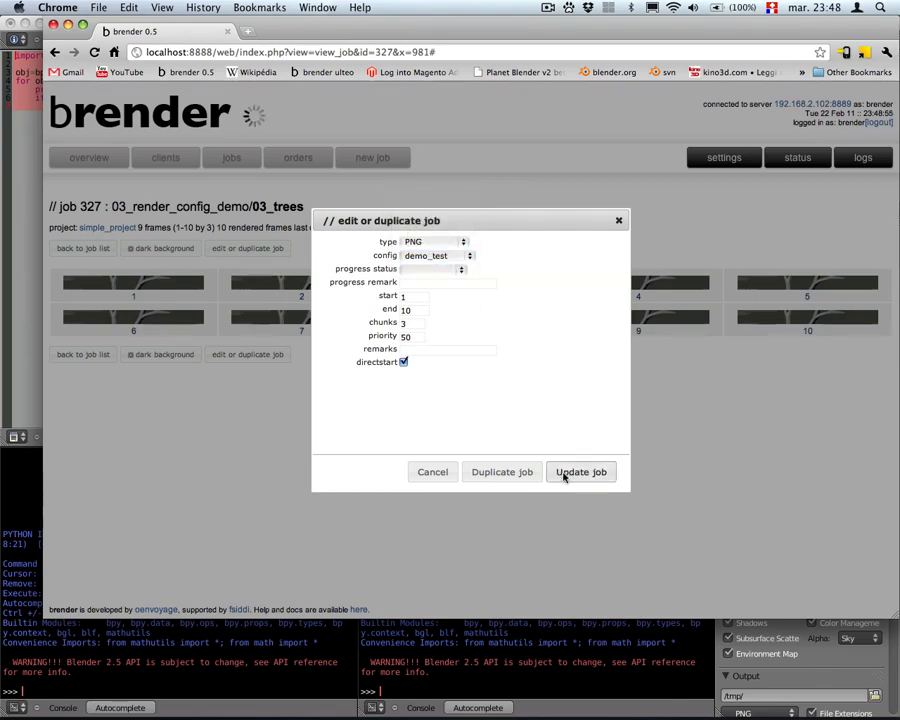
pyautogui.click(580, 472)
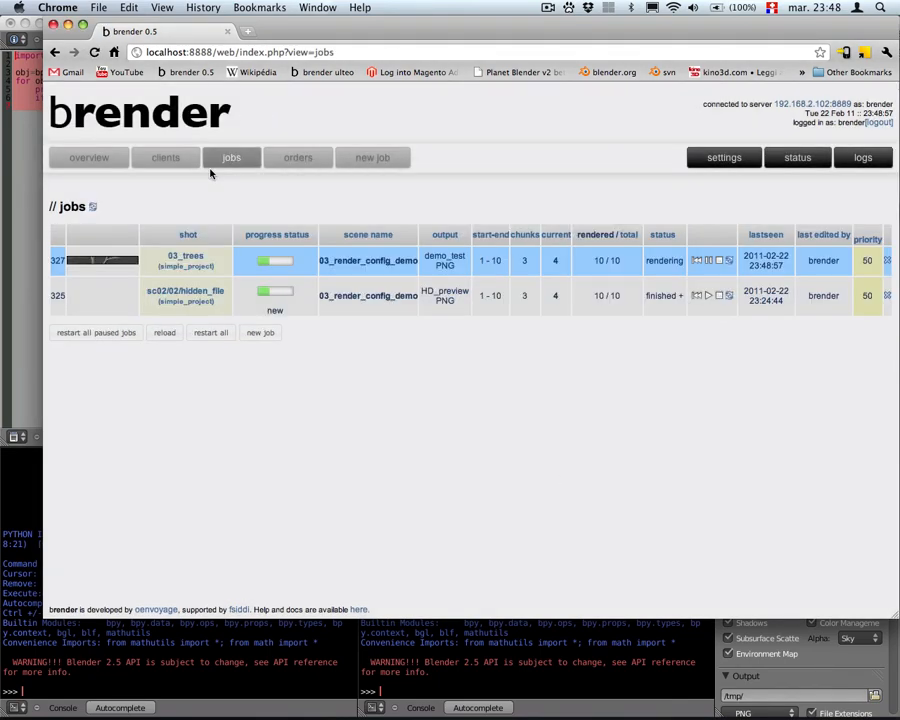
# - Check the brender overview and Terminal render output, then bring Finder forward on the scenes folder
pyautogui.click(88, 156)
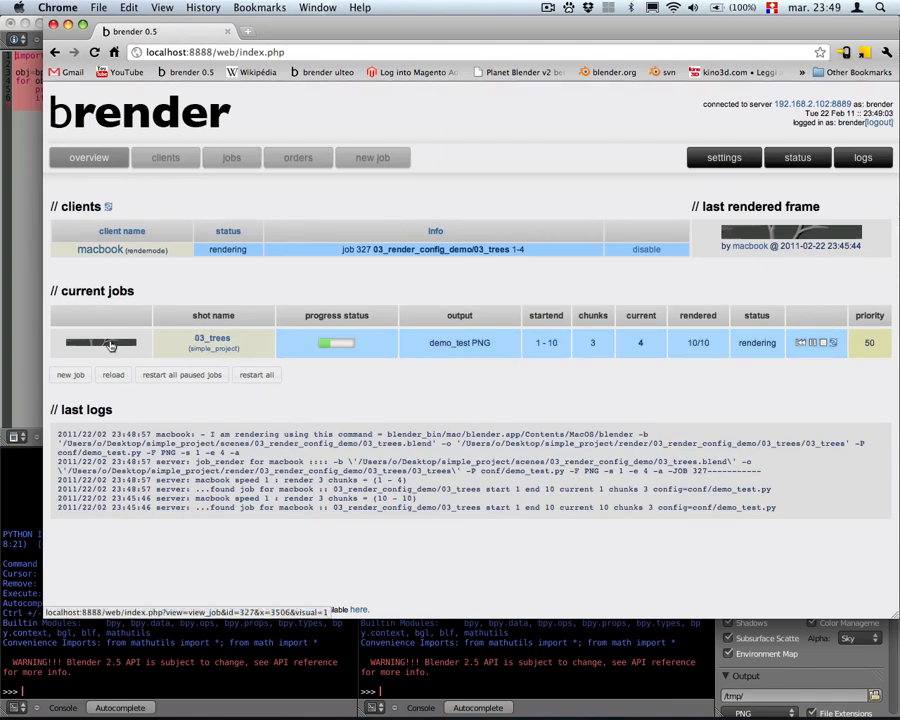
pyautogui.press('Cmd+Tab')
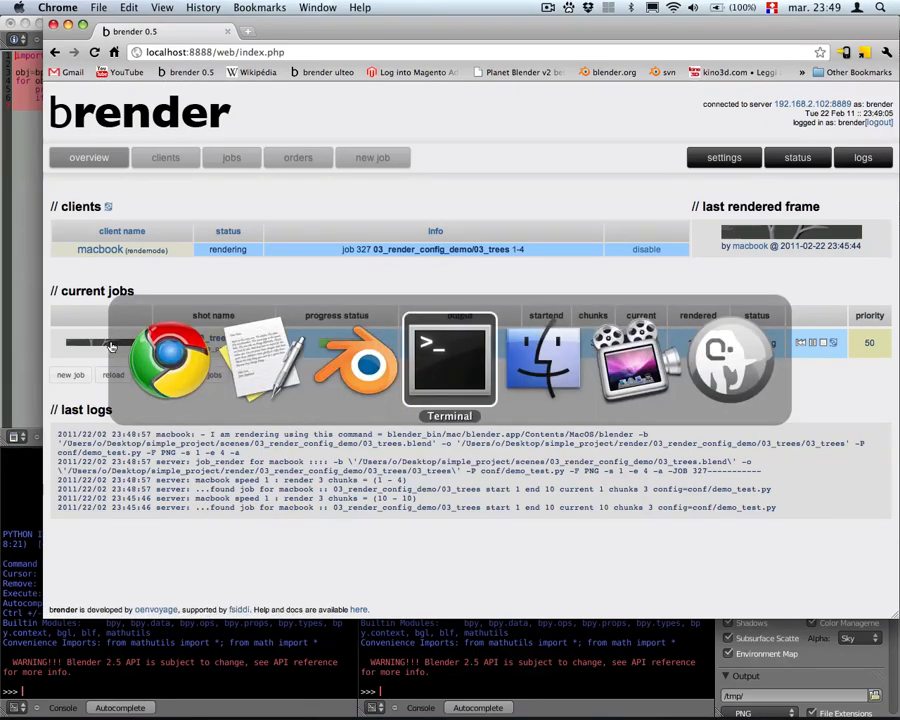
pyautogui.click(448, 360)
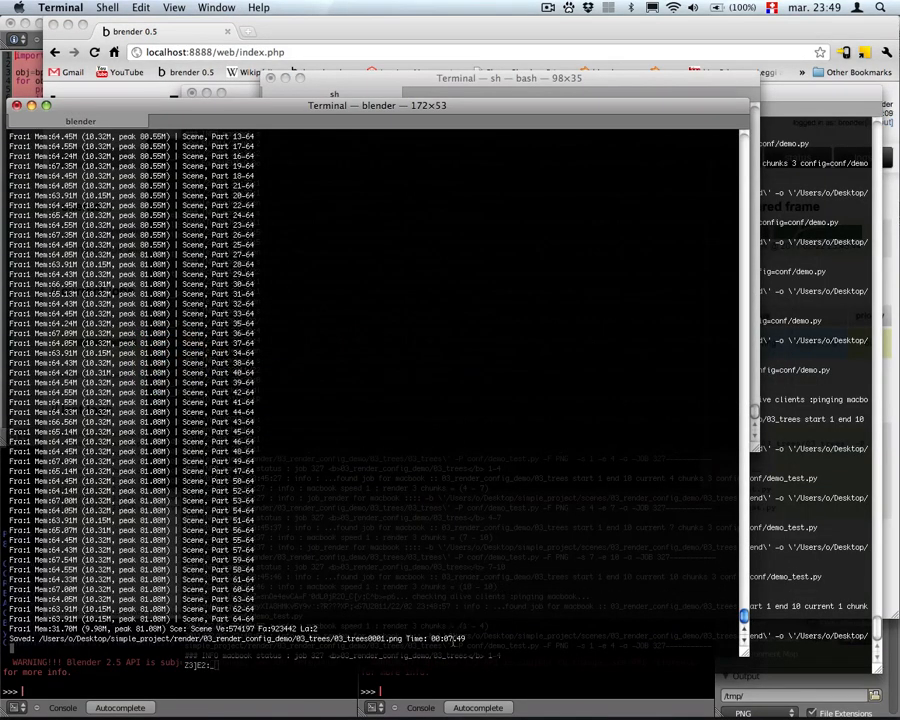
pyautogui.press('cmd+tab')
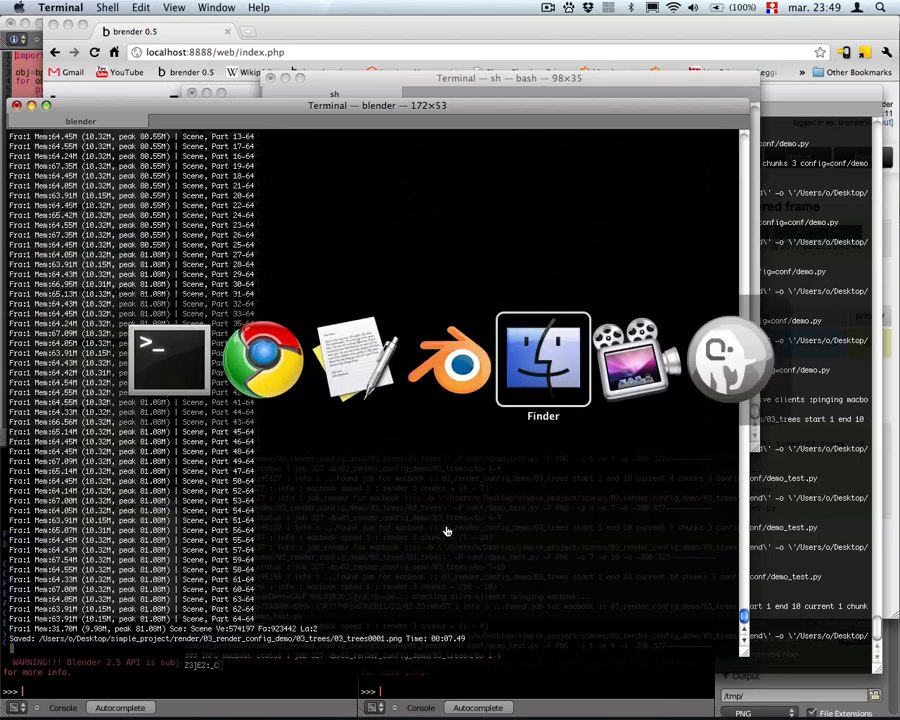
pyautogui.click(544, 360)
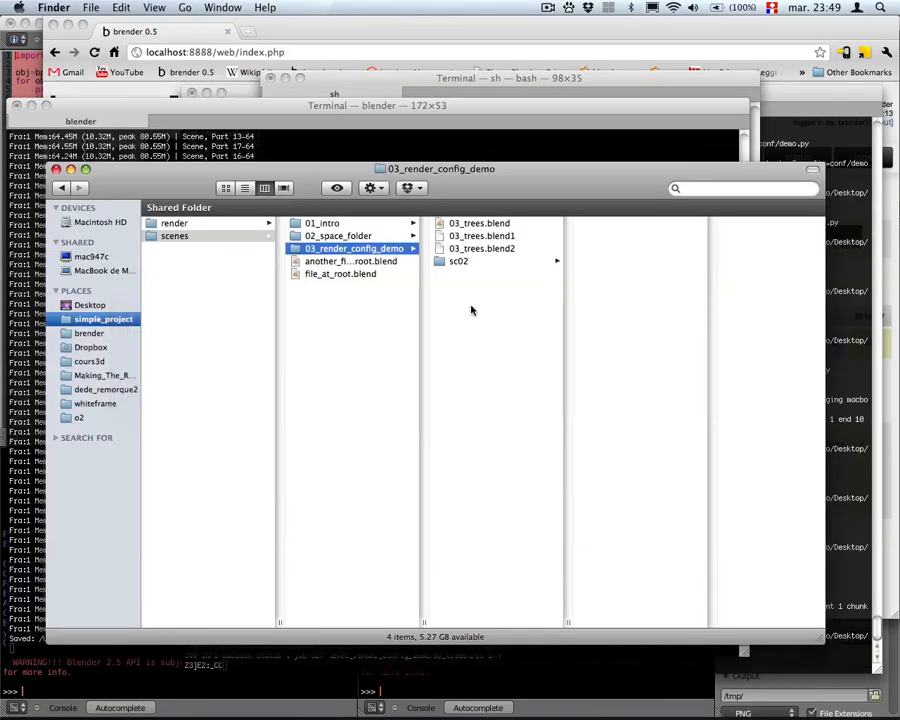